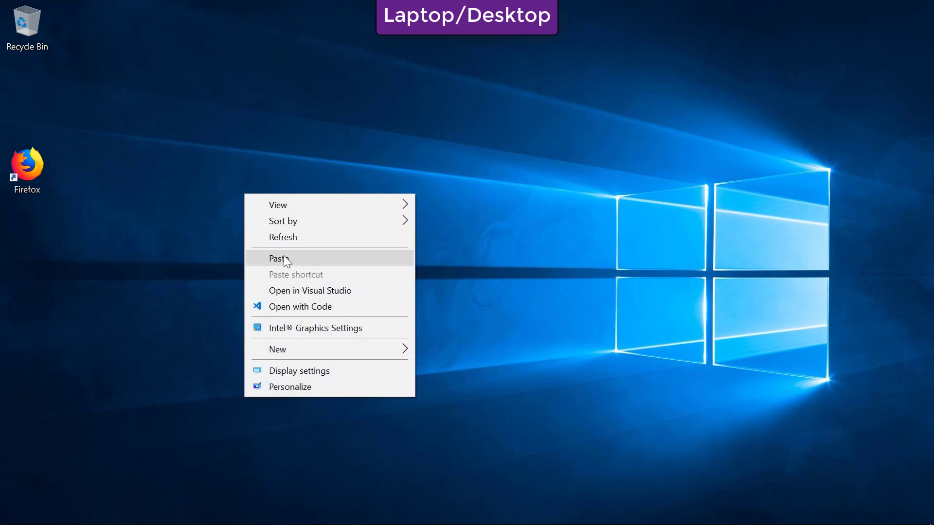
- Paste the network.template file onto the Windows desktop
click(277, 259)
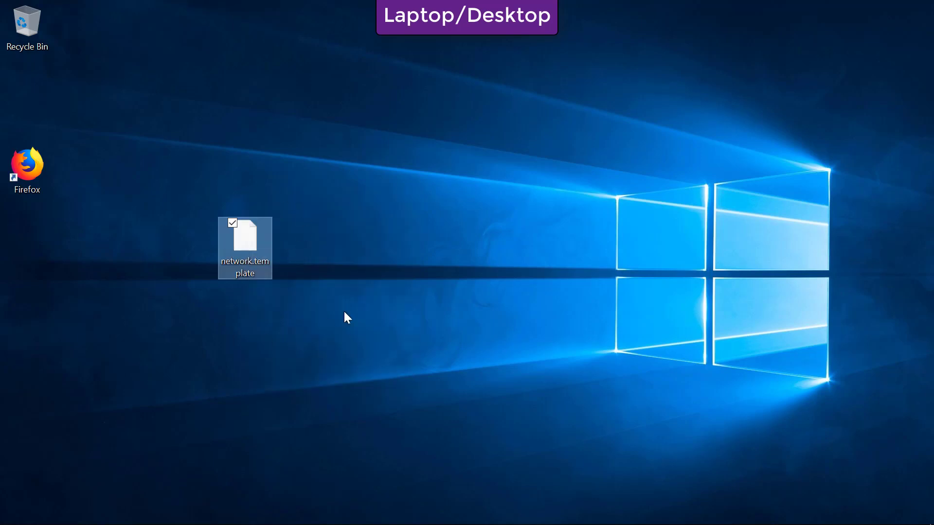
mouse_move(330, 196)
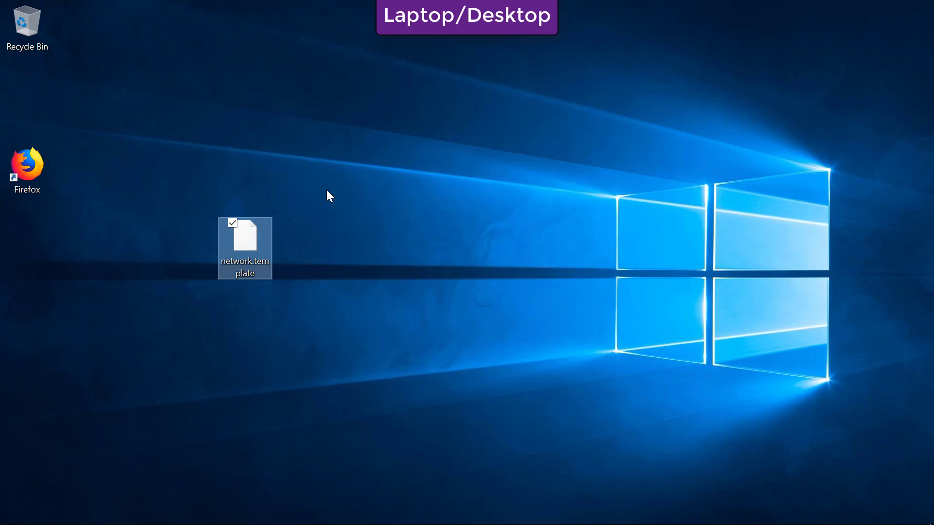
mouse_move(368, 244)
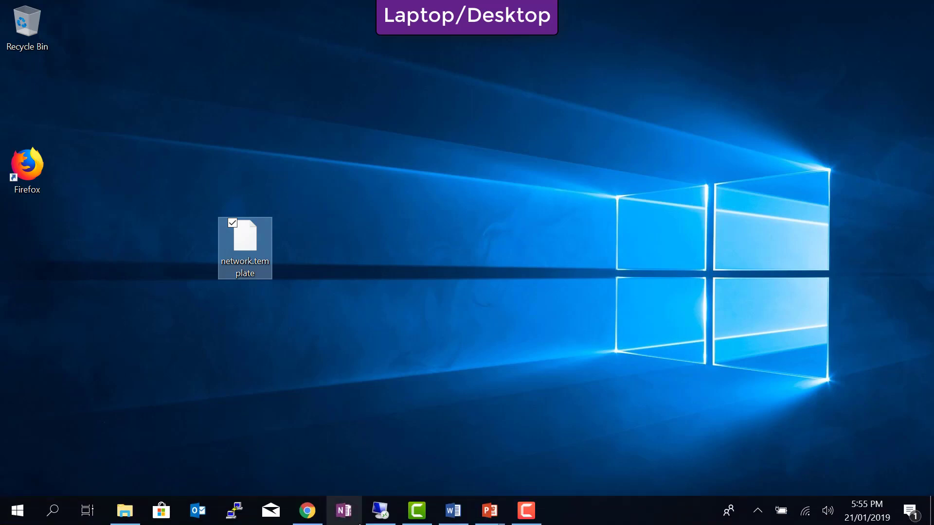
- In Chrome, search Services for 'cloud' and open CloudFormation
click(307, 510)
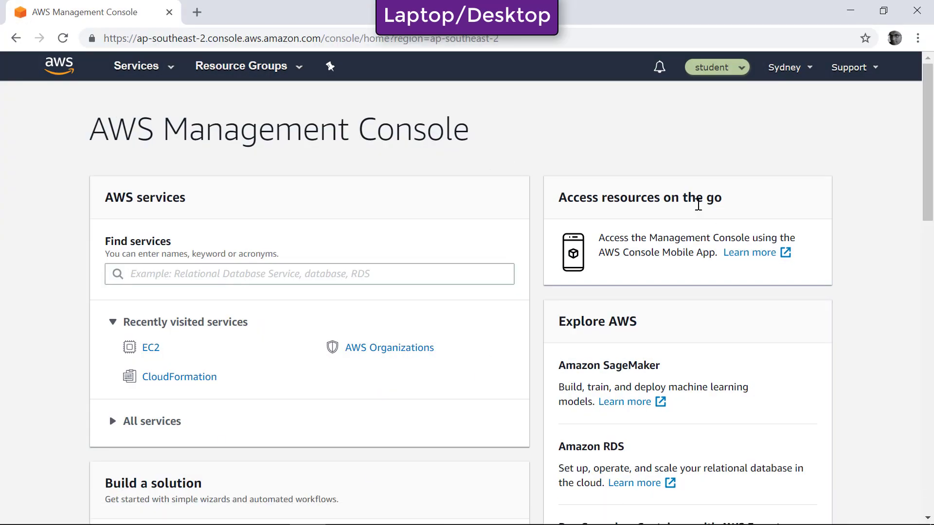
mouse_move(882, 247)
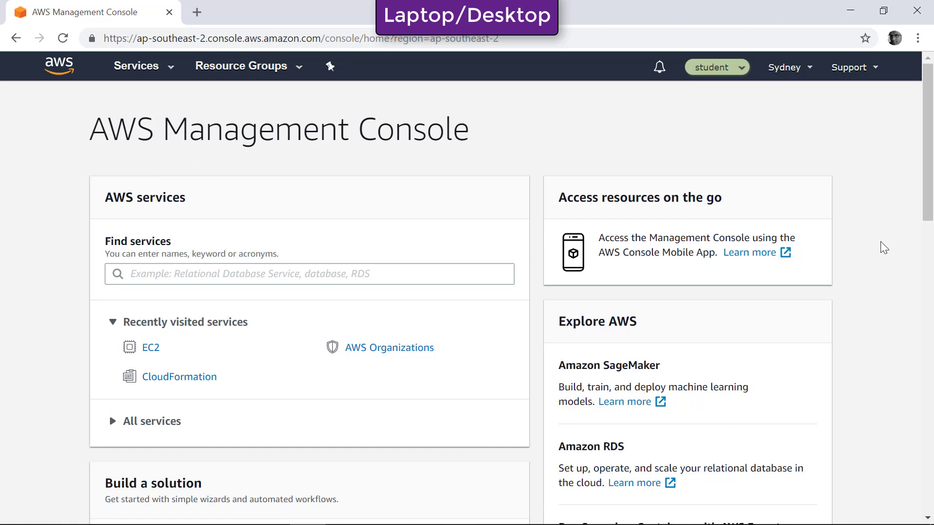
mouse_move(165, 96)
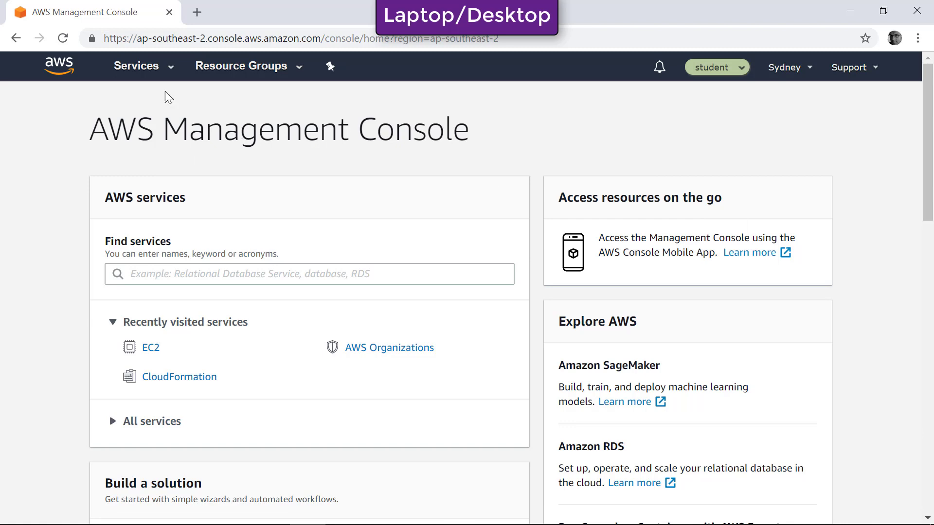
click(136, 66)
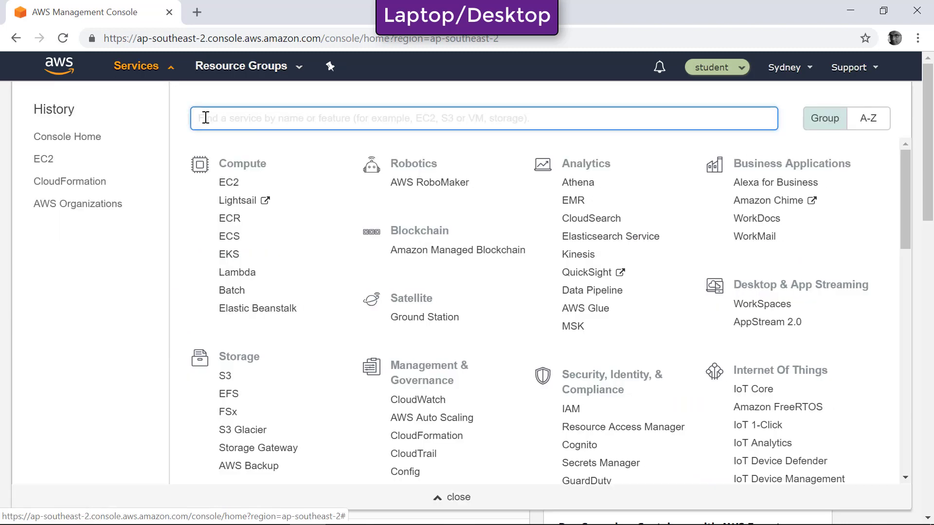
text(cloudforma)
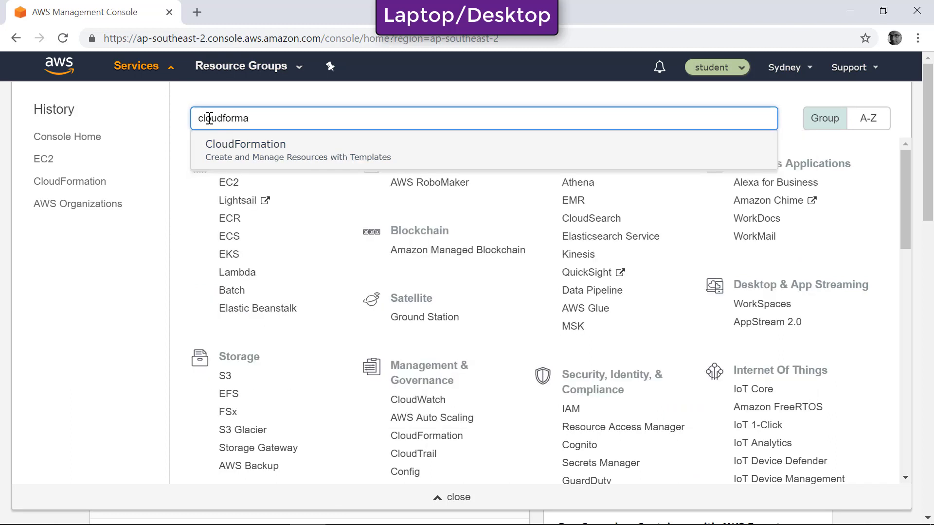
click(245, 145)
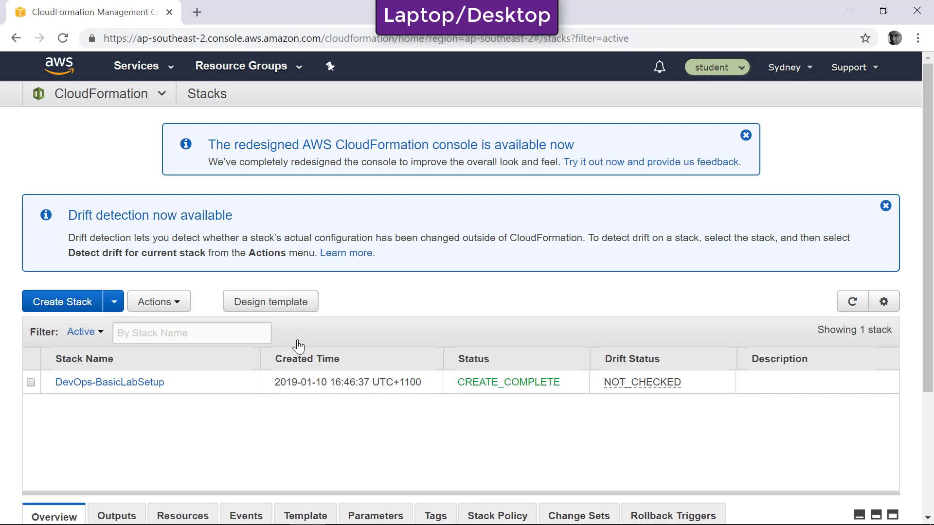
mouse_move(560, 205)
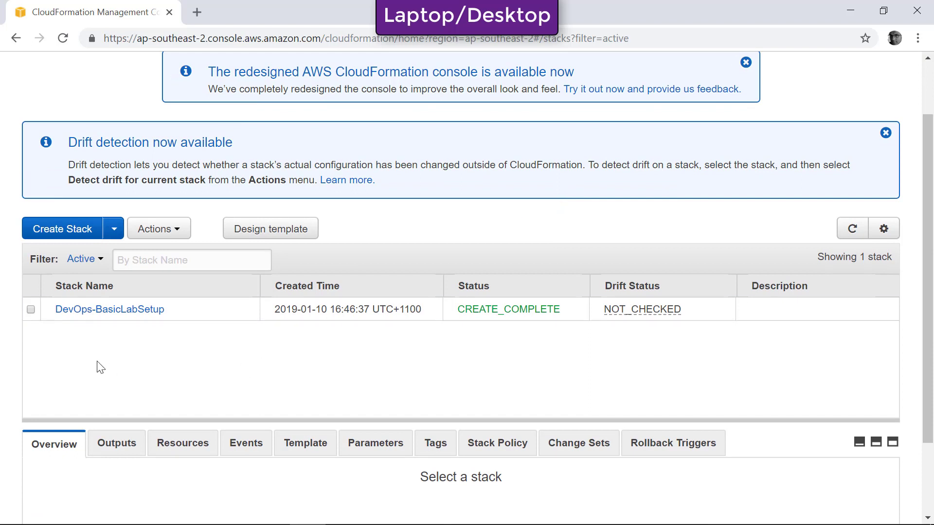
mouse_move(57, 325)
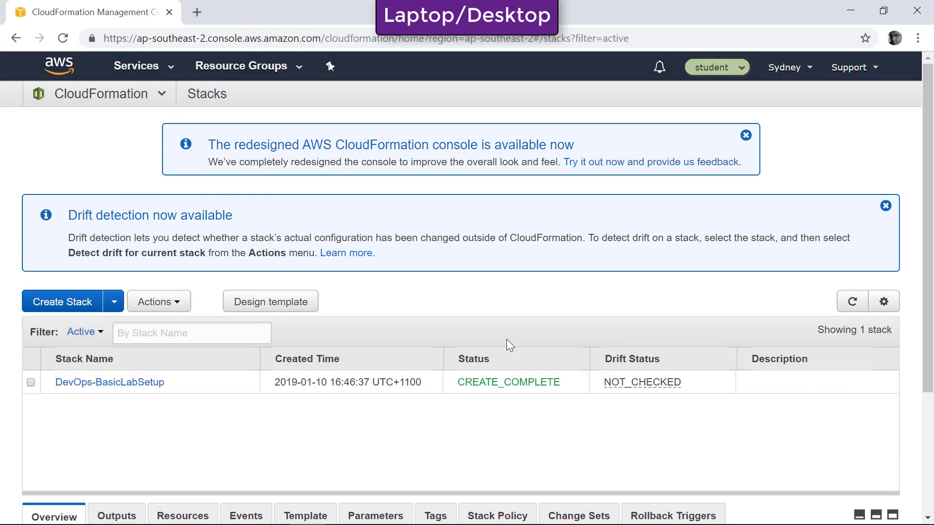
mouse_move(508, 304)
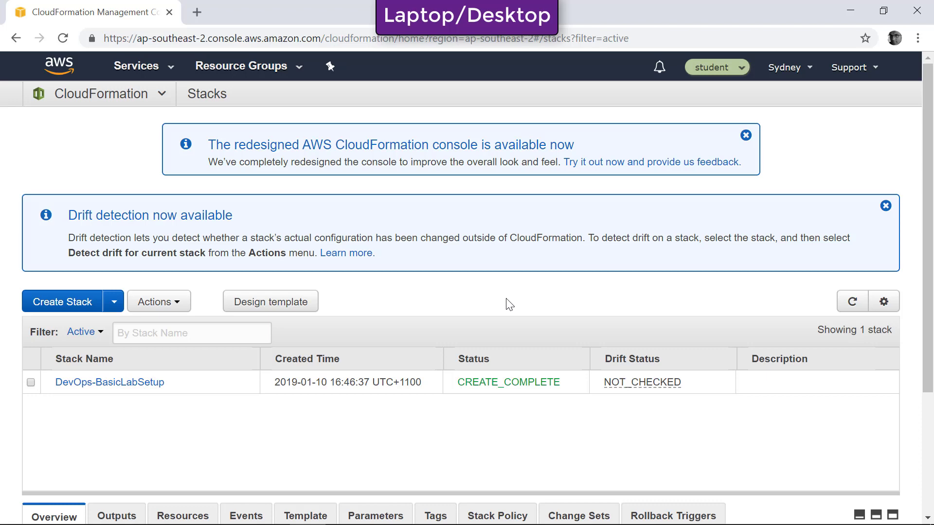
mouse_move(75, 314)
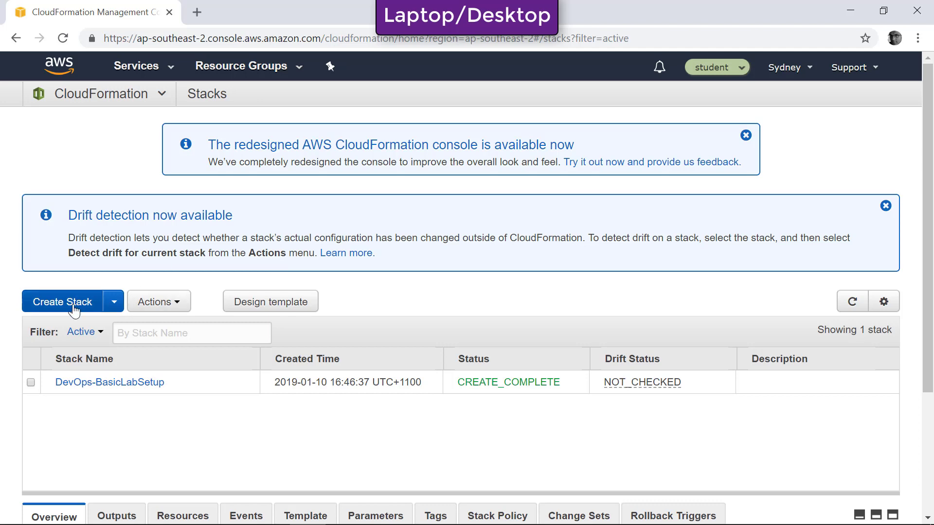
- Start a new stack using network.template from the Desktop as the uploaded template
click(62, 301)
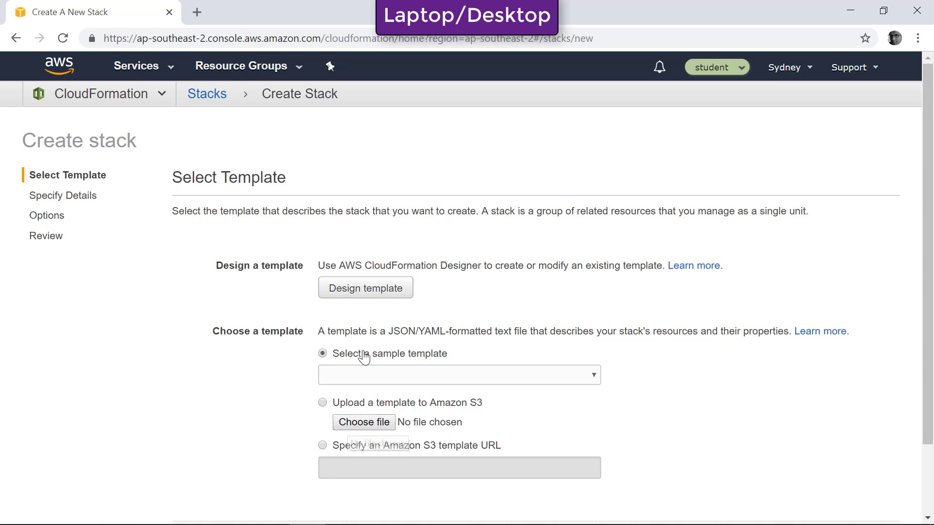
click(364, 422)
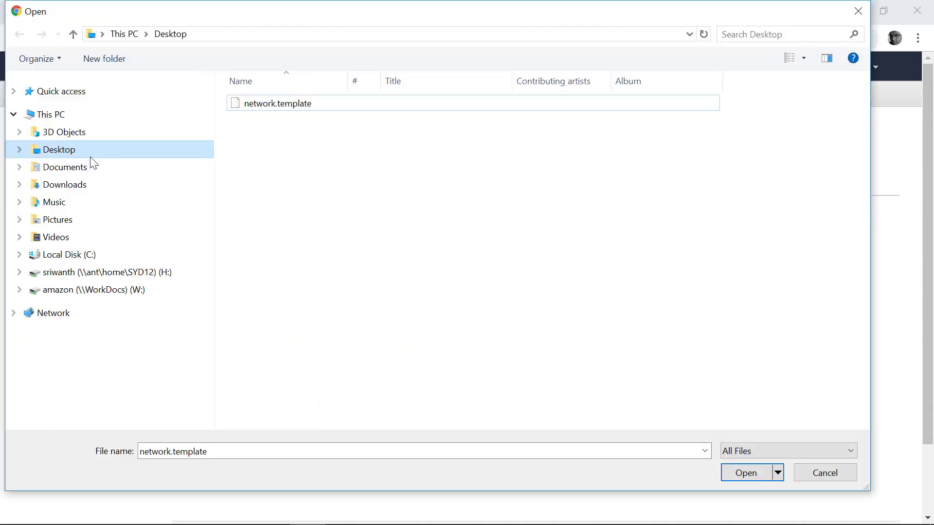
click(278, 103)
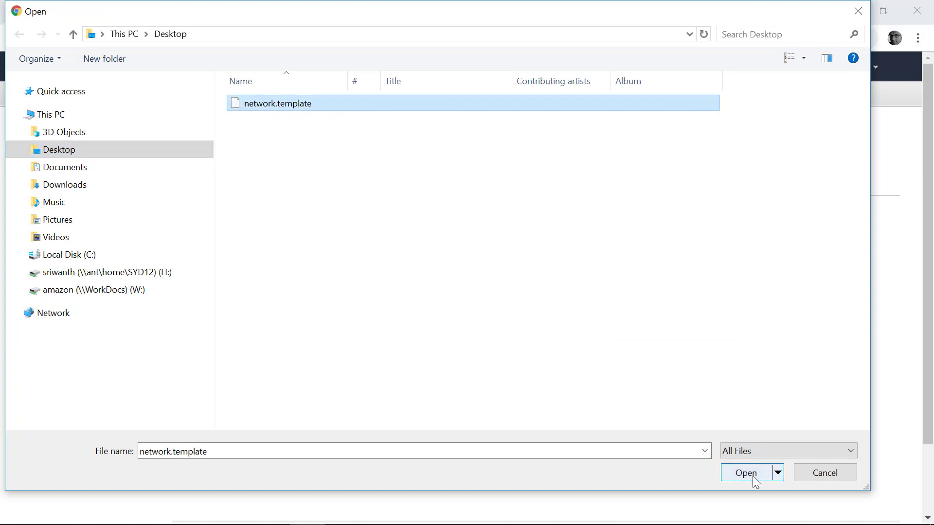
click(746, 473)
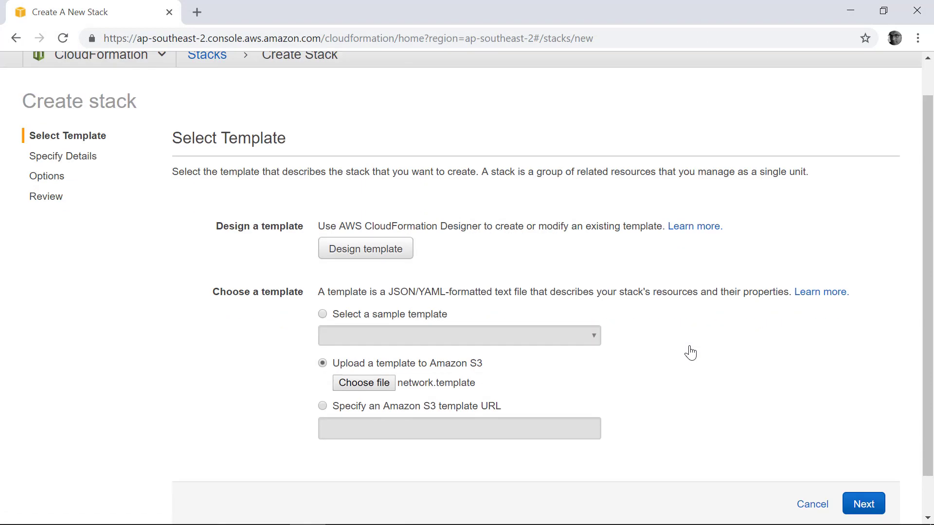
- Advance to Specify Details and enter MyTestCloudFormation as the stack name
click(863, 503)
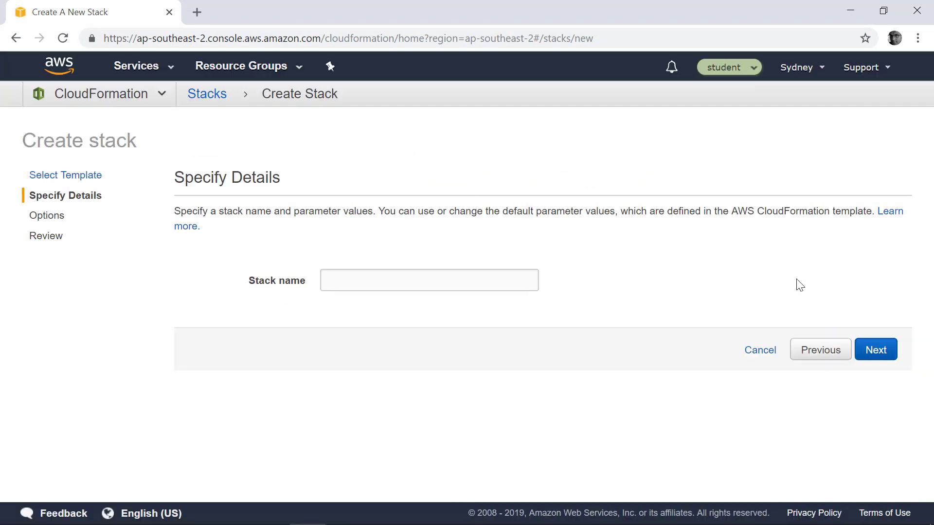
mouse_move(462, 230)
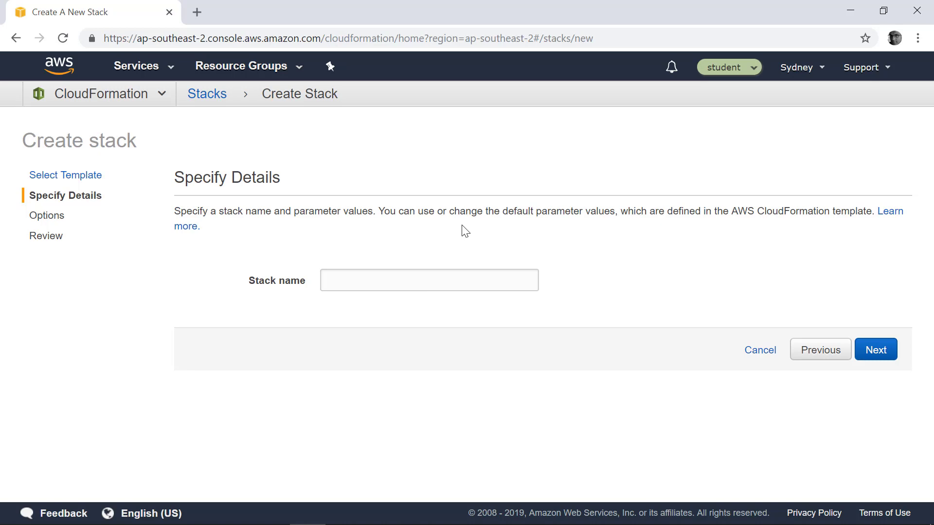
text(M)
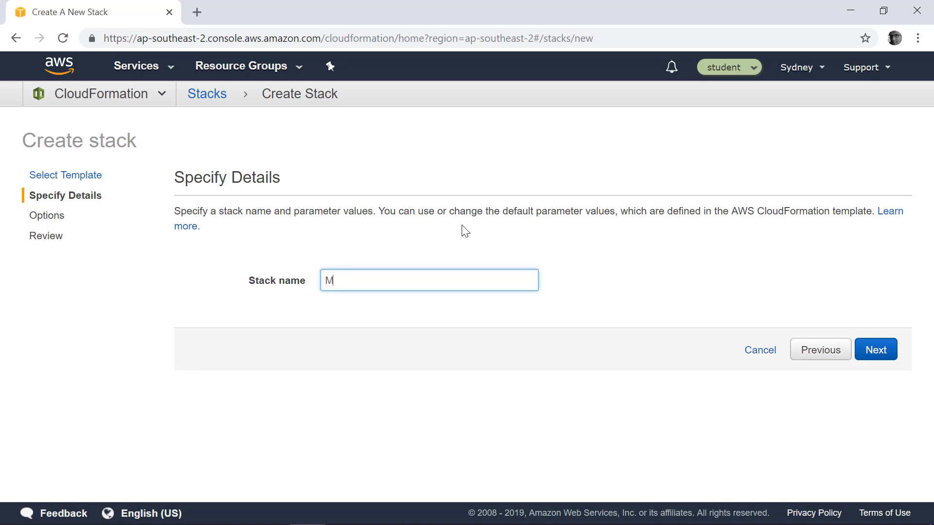
text(yTestC)
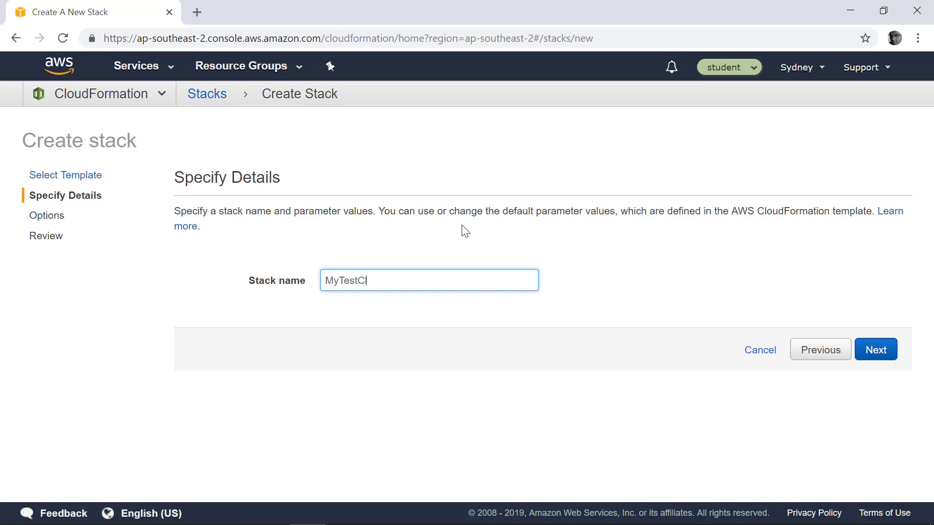
text(loudfo)
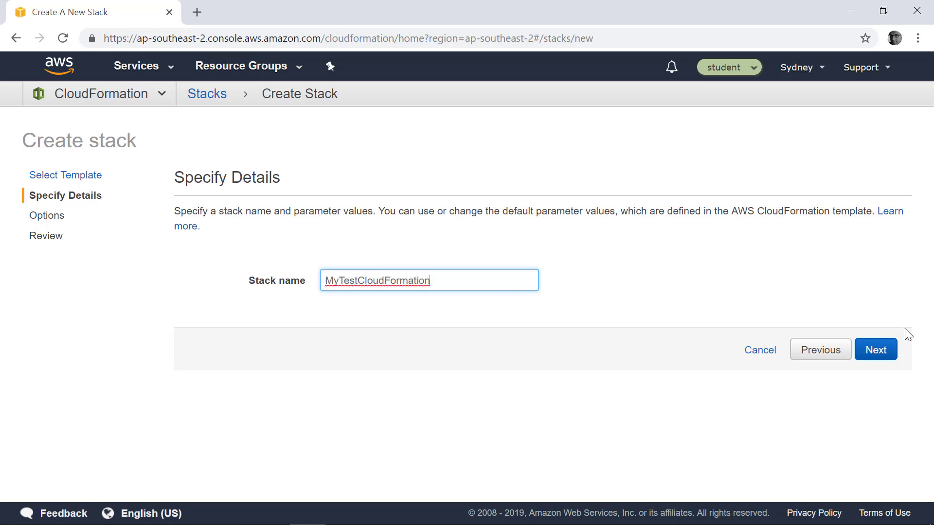
- Skip the stack options, review the settings, and create the MyTestCloudFormation stack
click(875, 350)
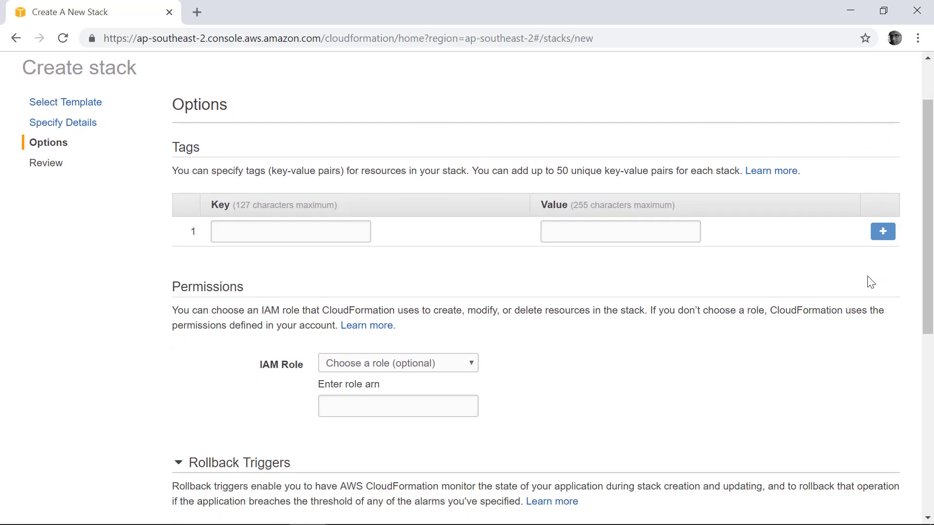
scroll(down, 3)
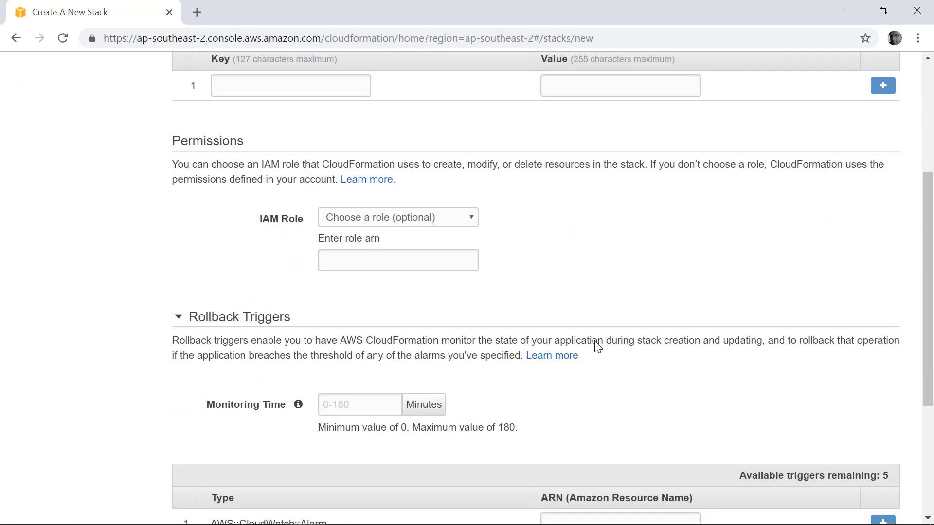
scroll(down, 3)
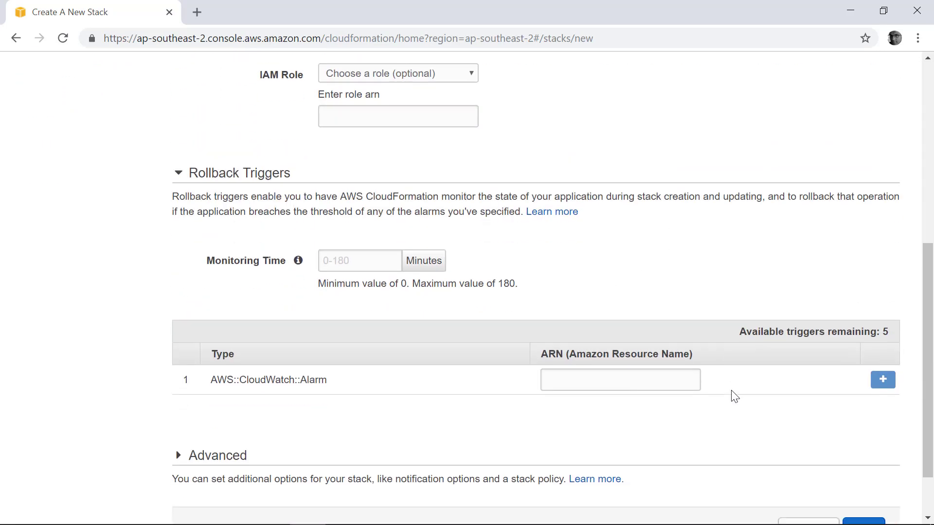
scroll(down, 3)
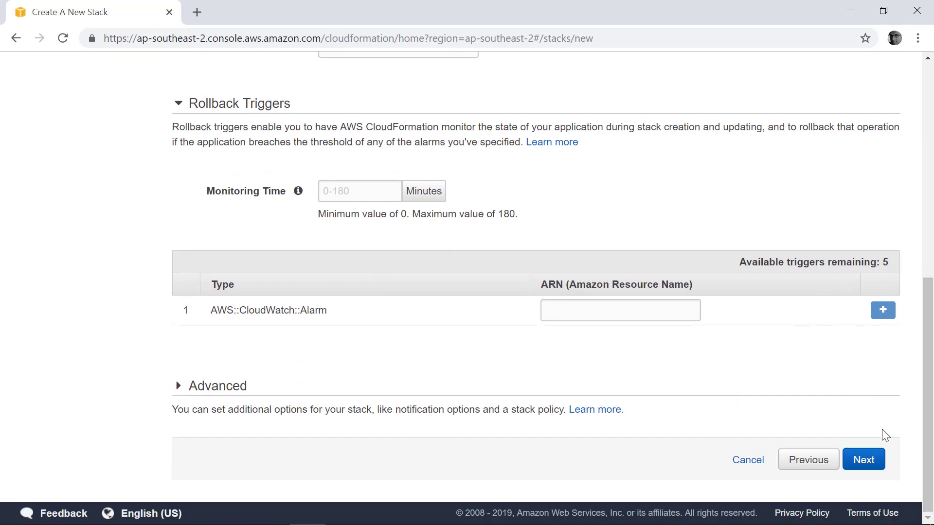
click(863, 460)
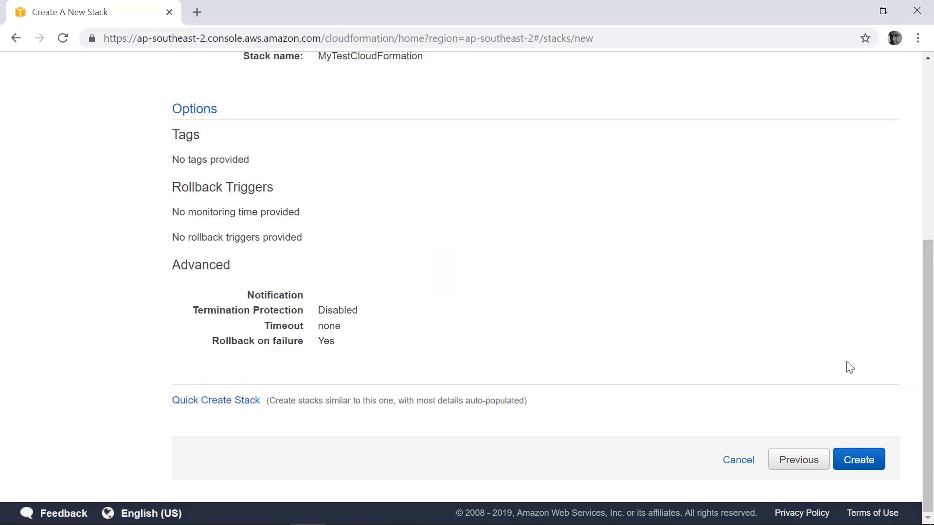
click(858, 460)
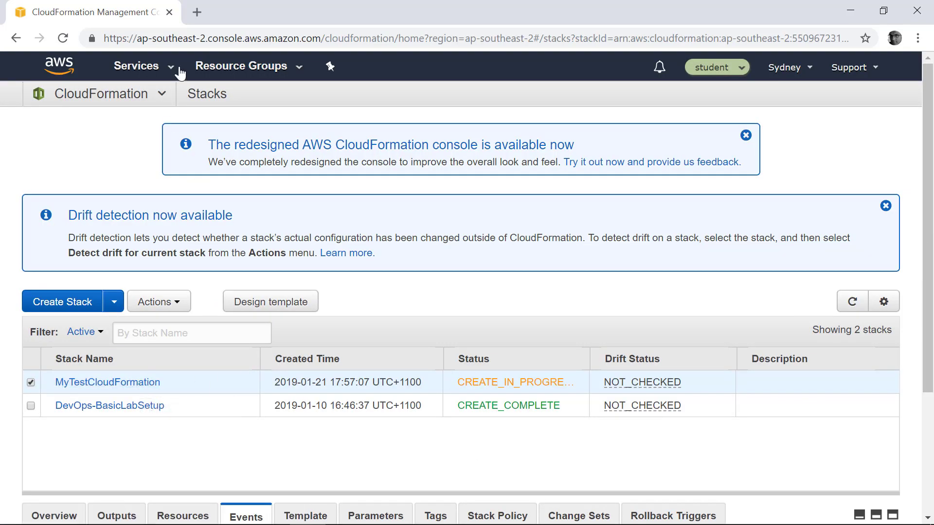
- Inspect MyTestCloudFormation's details, resources and events, then go to the Services menu
click(107, 382)
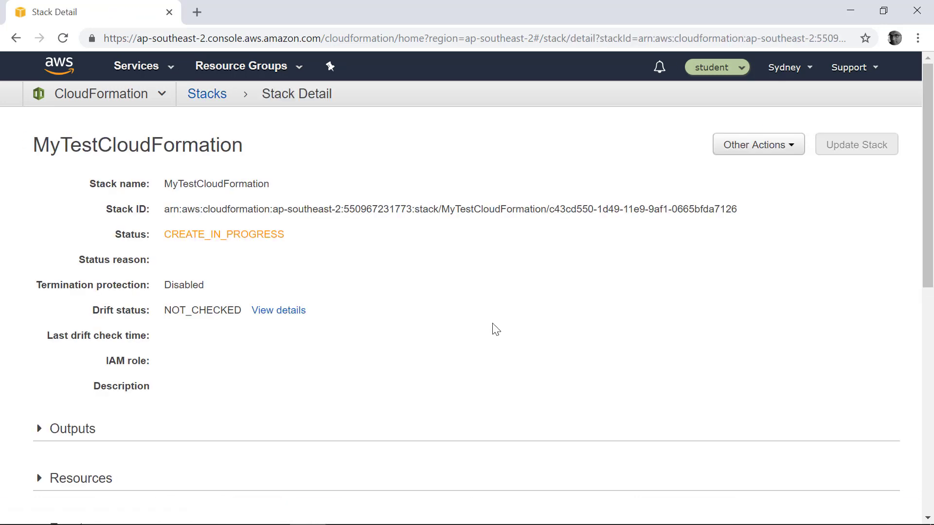
scroll(down, 3)
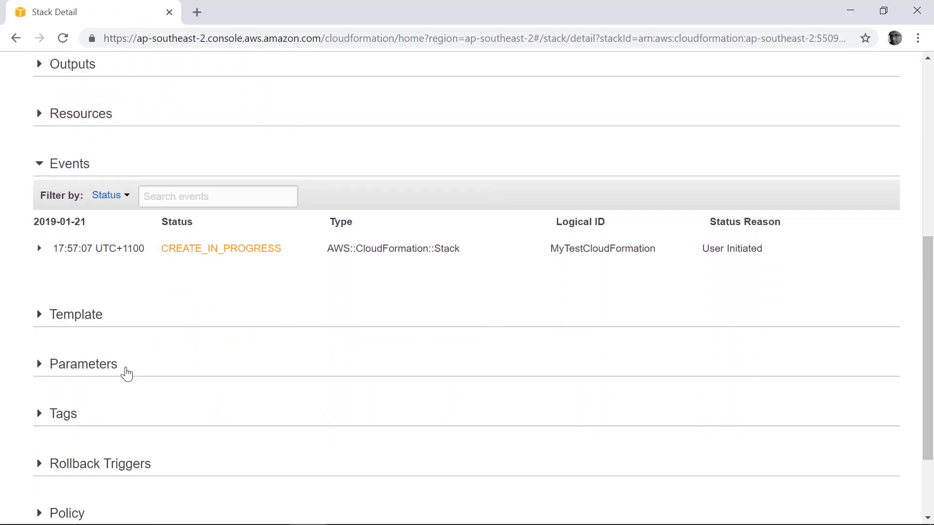
mouse_move(39, 114)
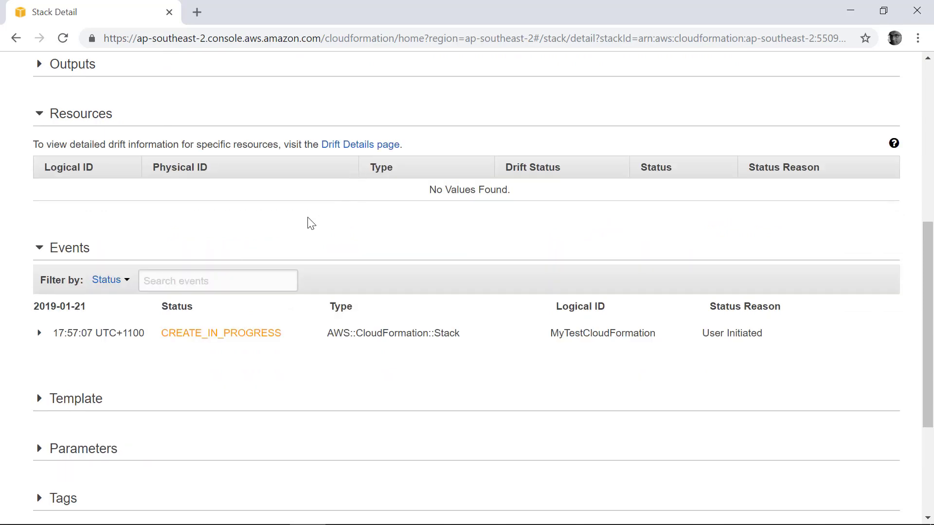
scroll(up, 3)
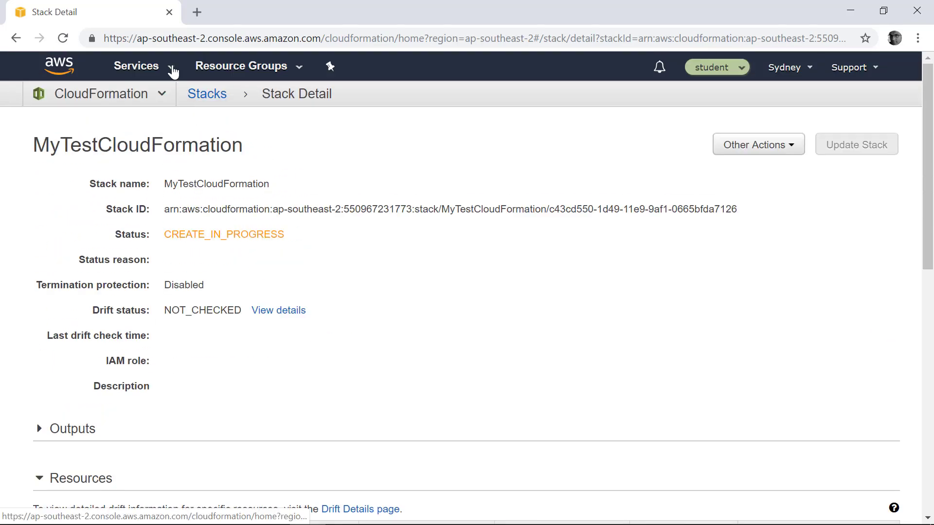
click(135, 66)
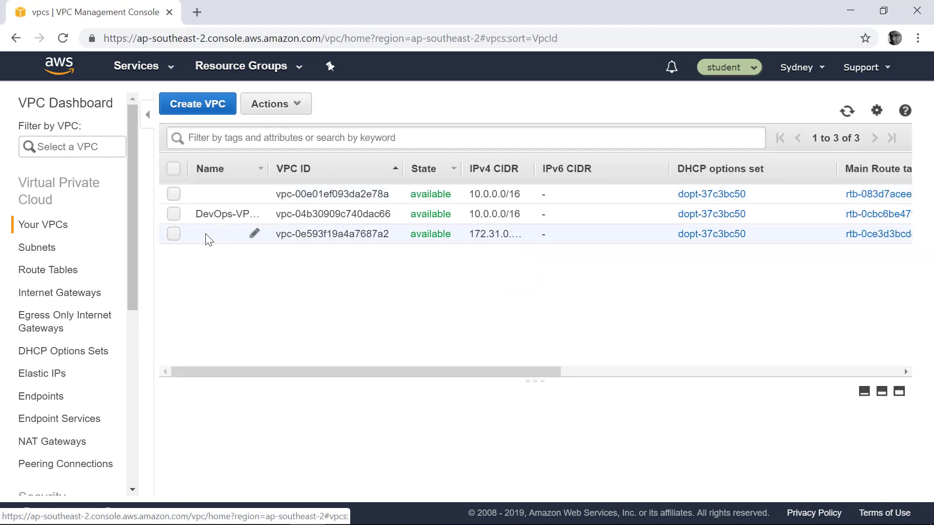
- Select VPC vpc-00e01ef093da2e78a and confirm its Name tag is MyTestCloudFormation
click(173, 194)
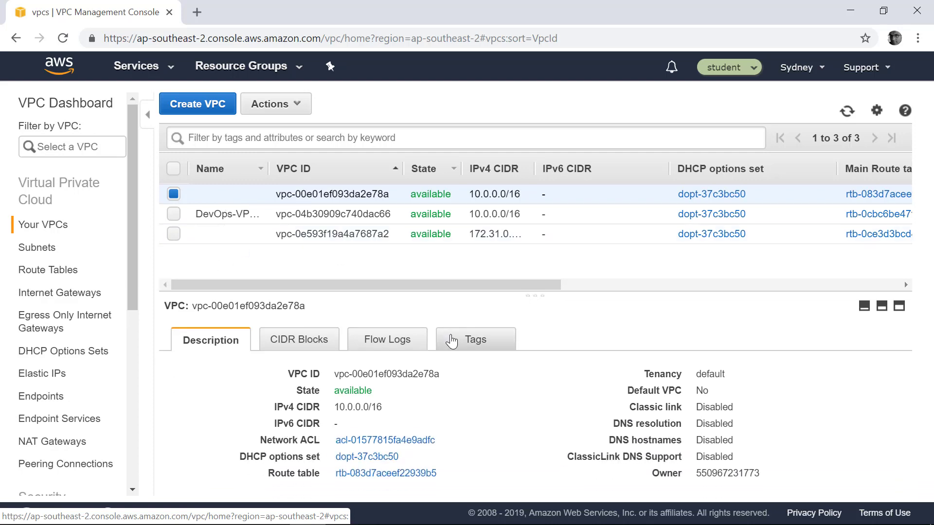
click(475, 339)
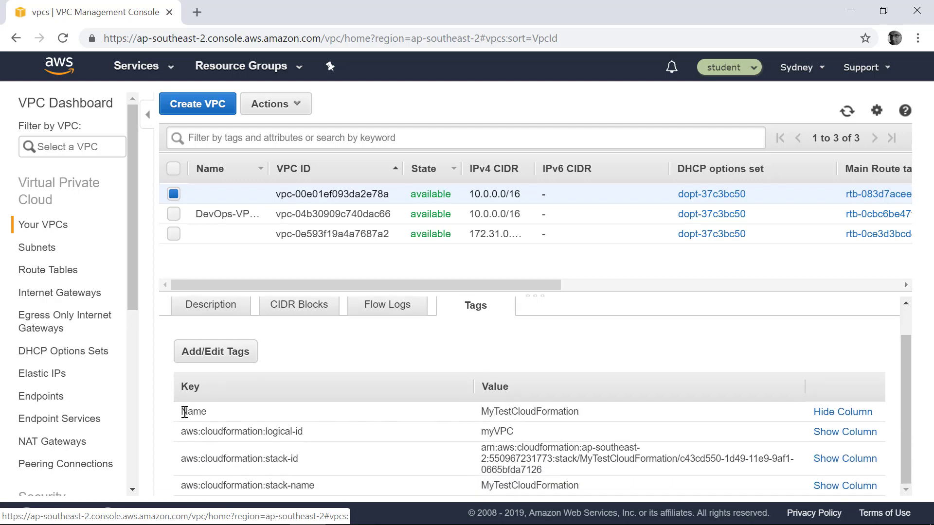
double_click(193, 411)
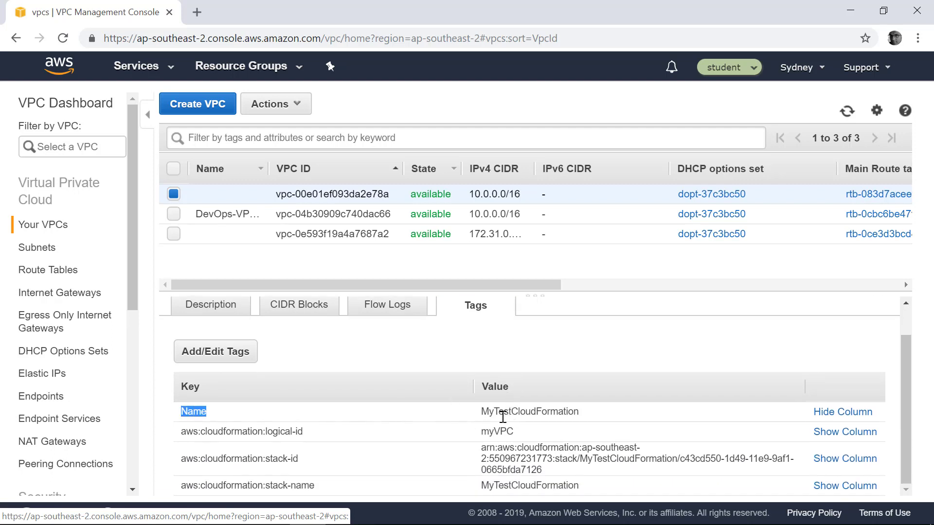
double_click(529, 411)
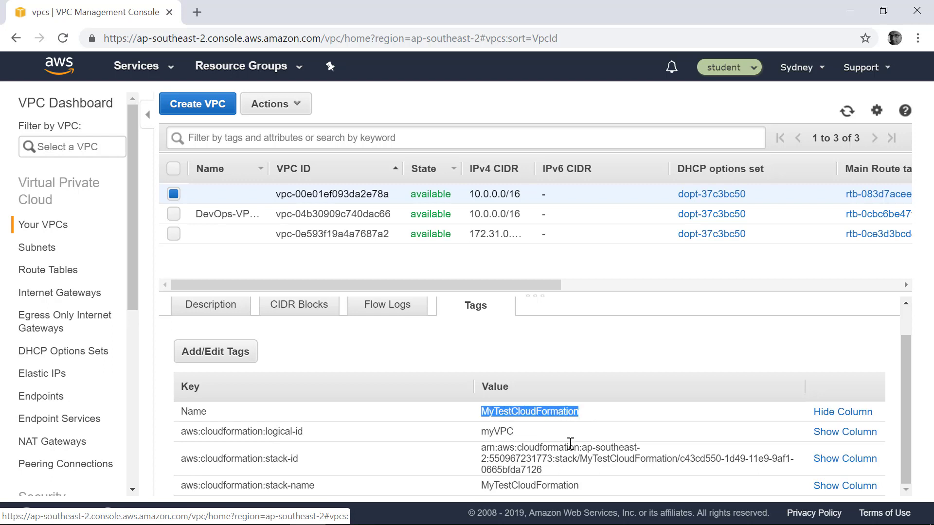
mouse_move(327, 432)
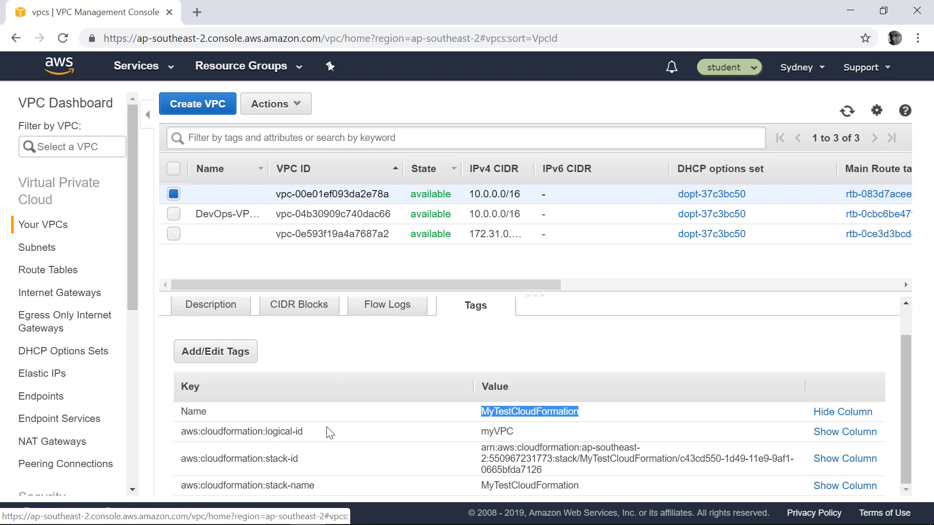
mouse_move(529, 436)
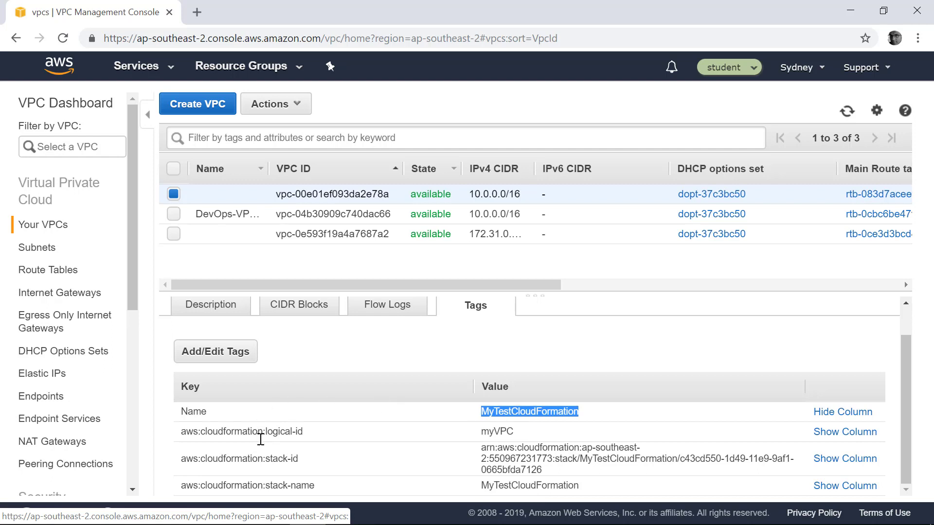
mouse_move(341, 396)
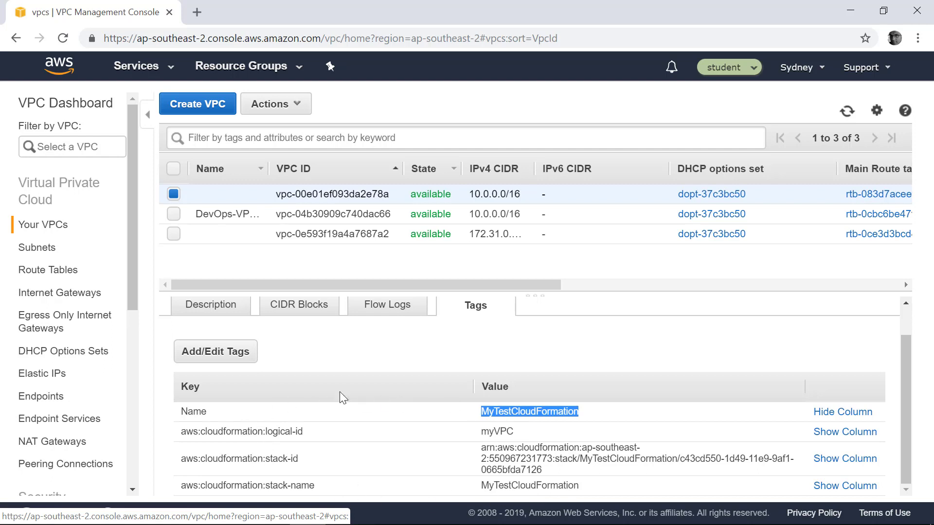
mouse_move(592, 431)
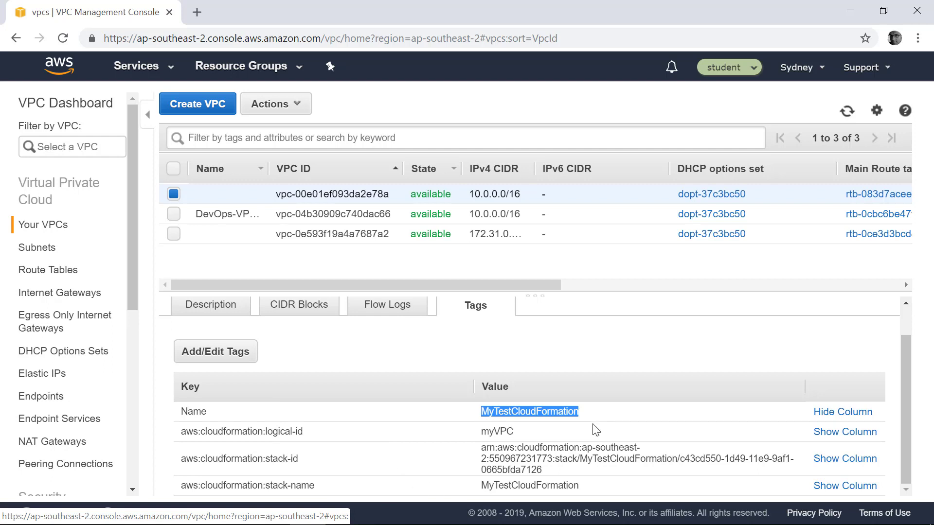
- Visit Subnets, then return to Your VPCs and reselect the MyTestCloudFormation VPC
click(37, 247)
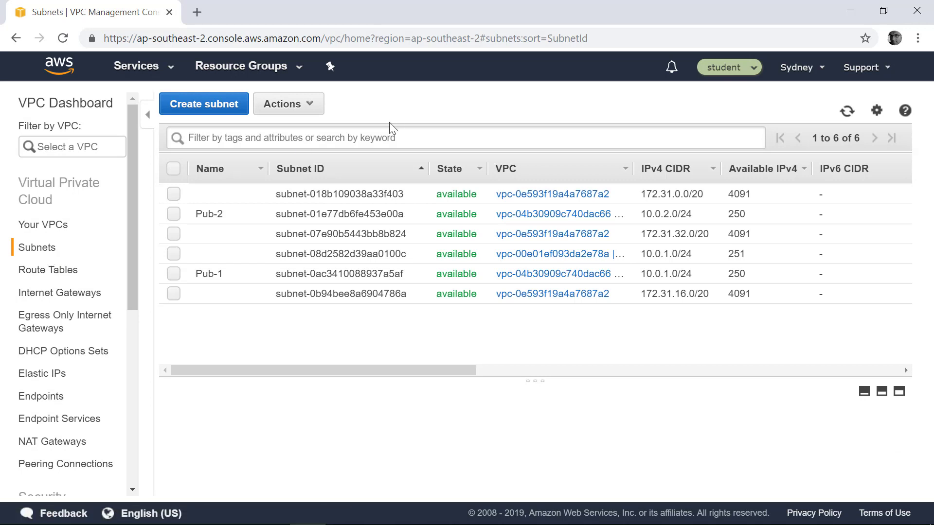
mouse_move(630, 168)
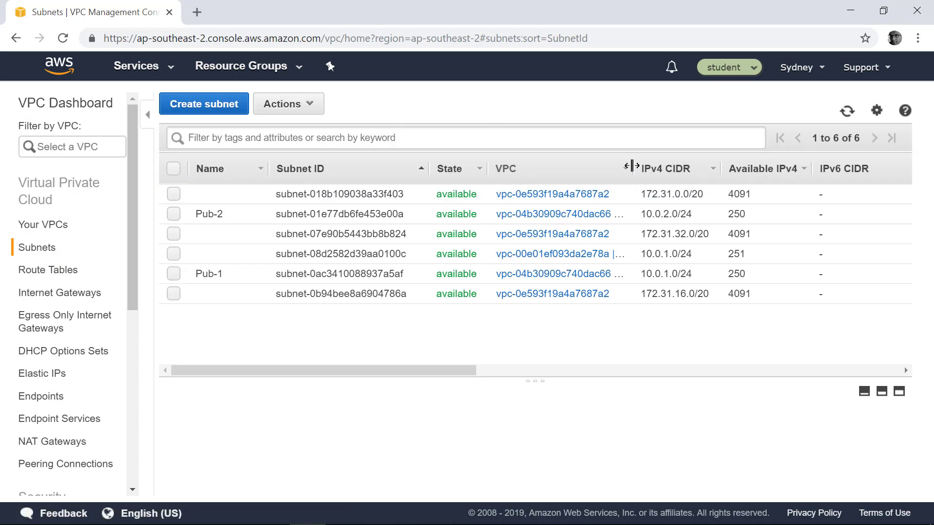
click(41, 224)
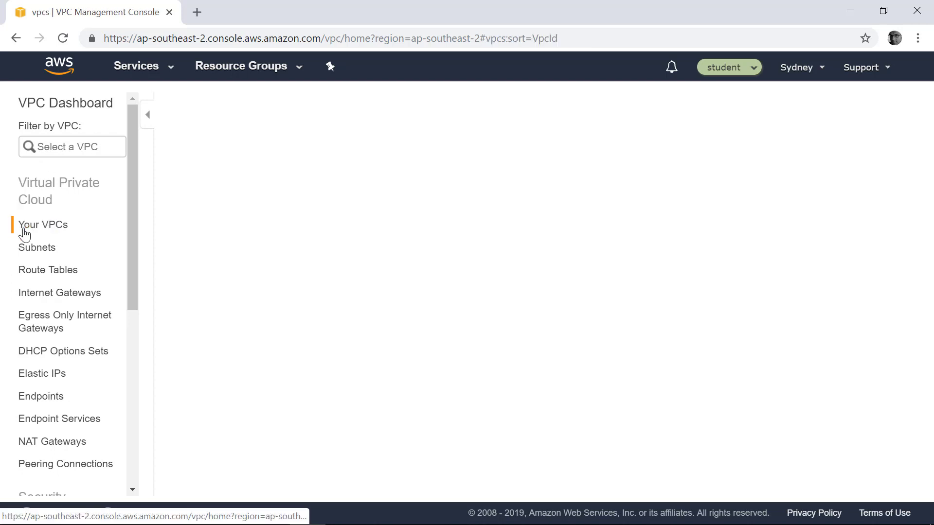
click(39, 224)
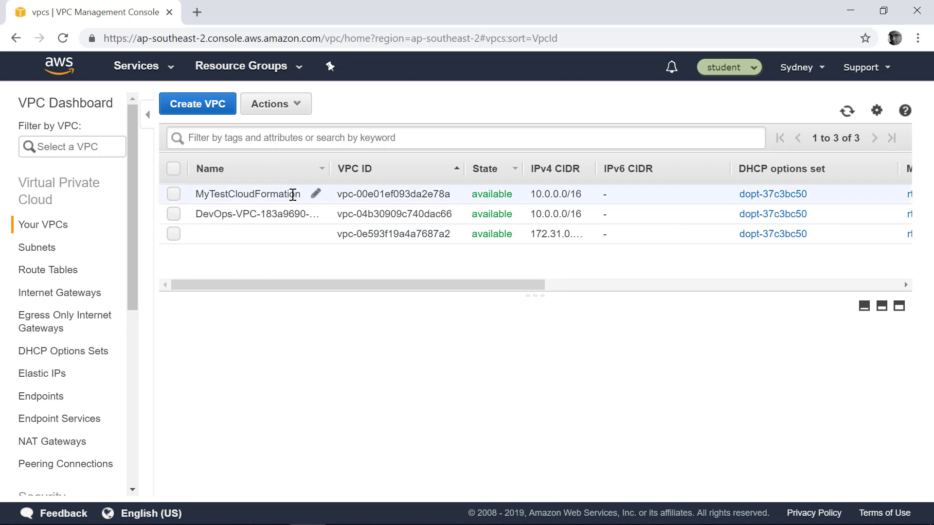
click(173, 194)
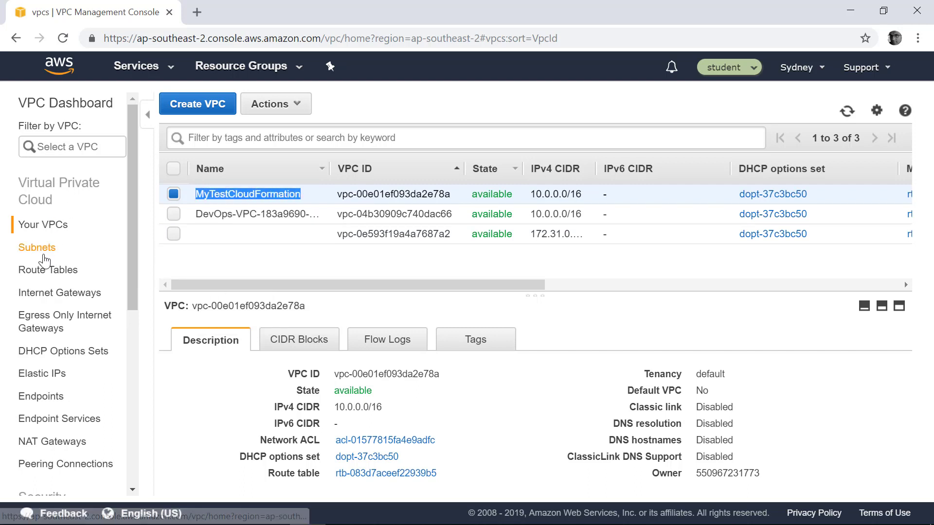
- Filter subnets by MyTestCloudFormation and confirm the subnet's stack-name tag value
click(37, 248)
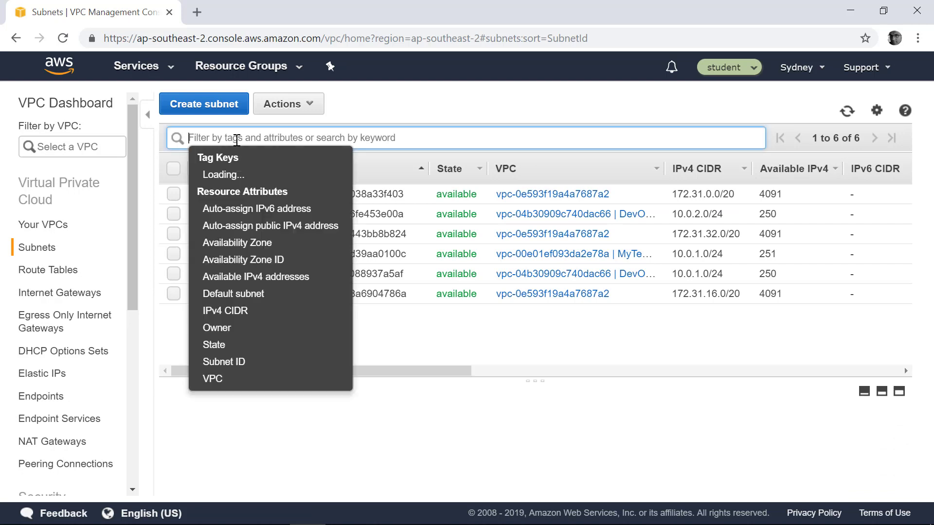
text(MyTestCloudFormation)
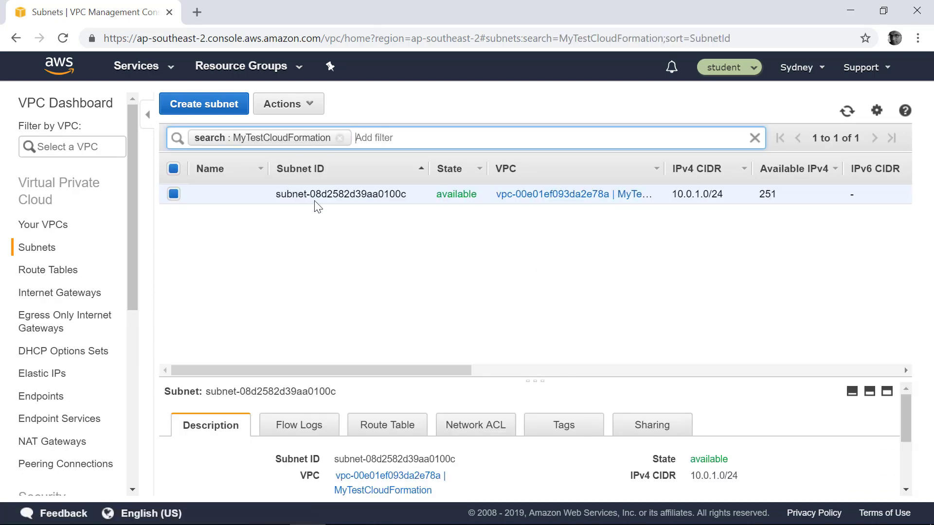
mouse_move(393, 265)
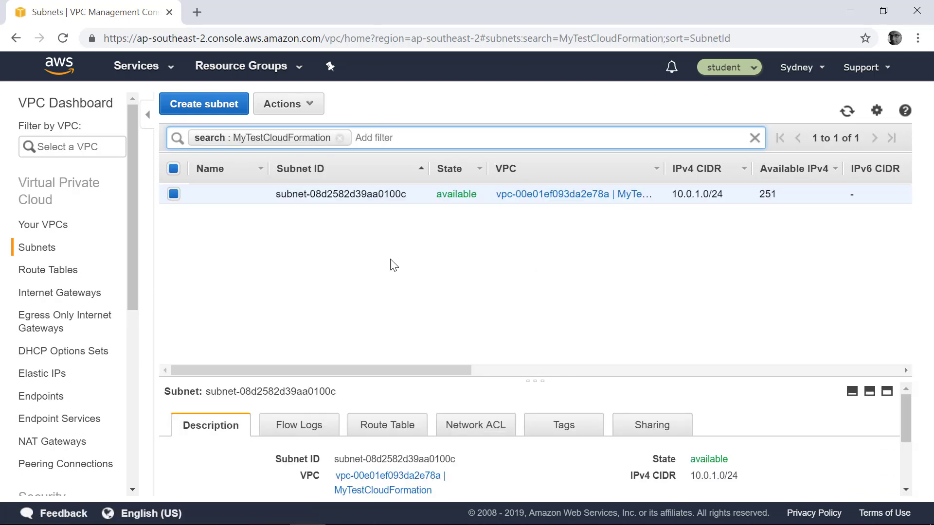
click(563, 424)
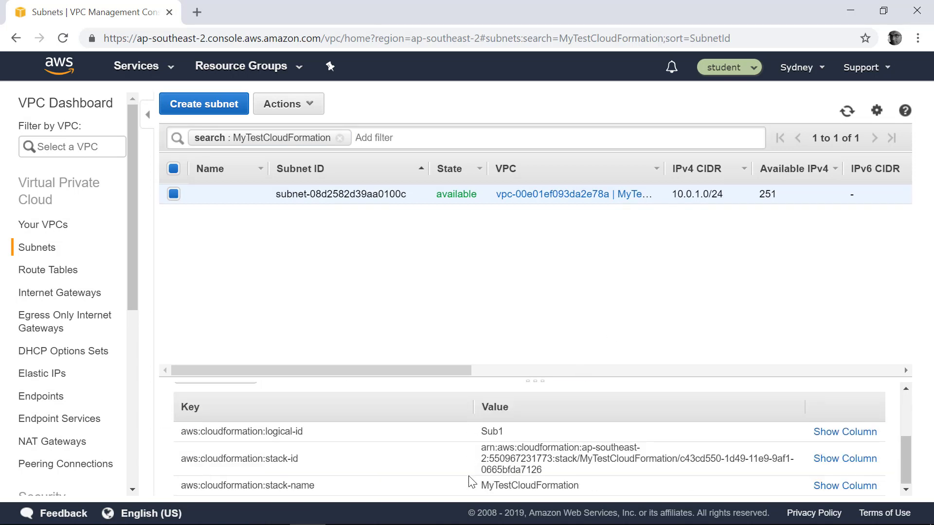
mouse_move(481, 494)
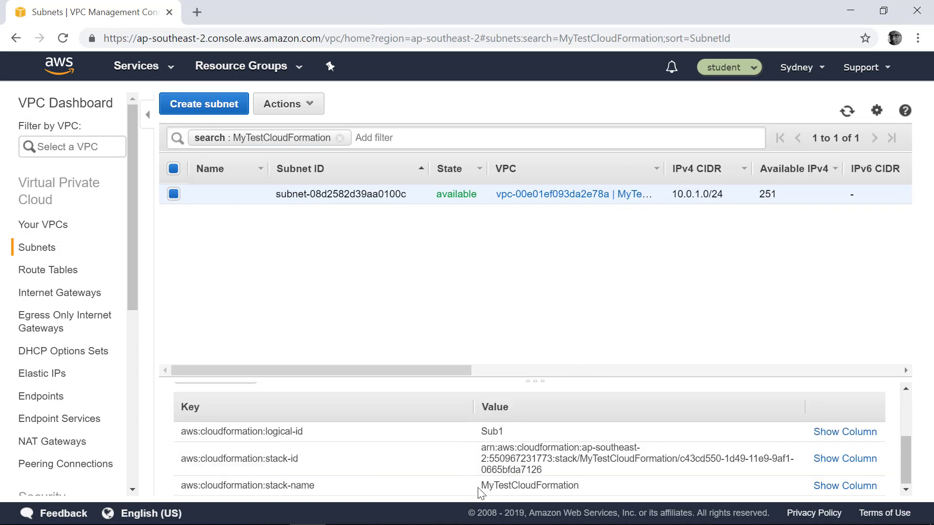
mouse_move(598, 499)
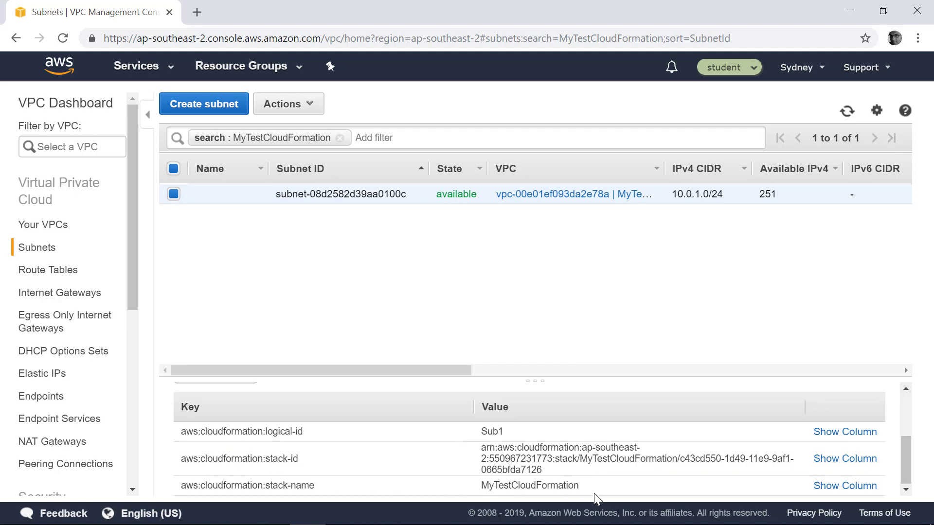
double_click(530, 485)
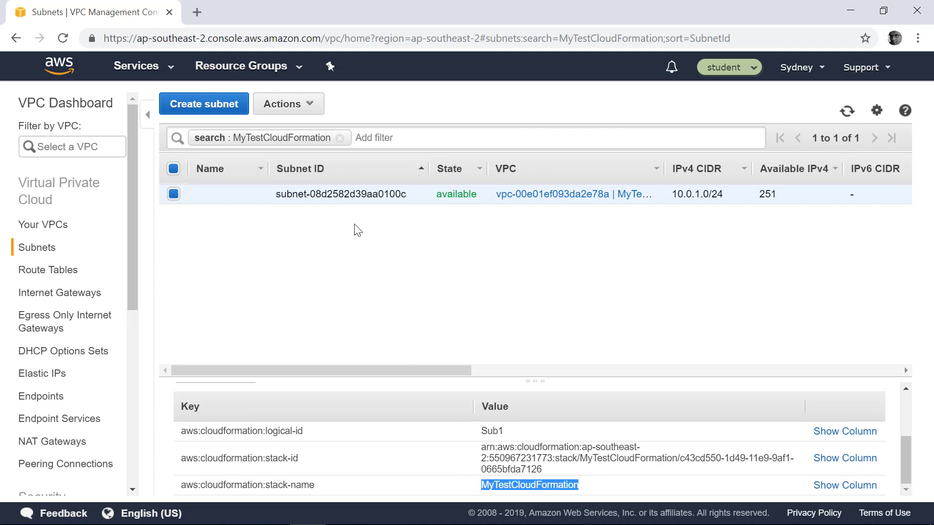
click(137, 66)
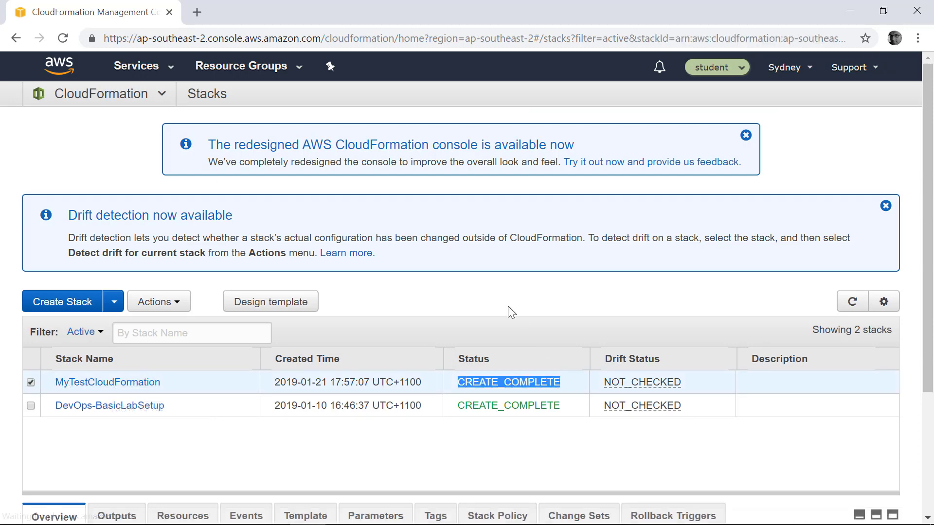
- Open MyTestCloudFormation's stack details and select the created VPC's ID in Resources
click(107, 383)
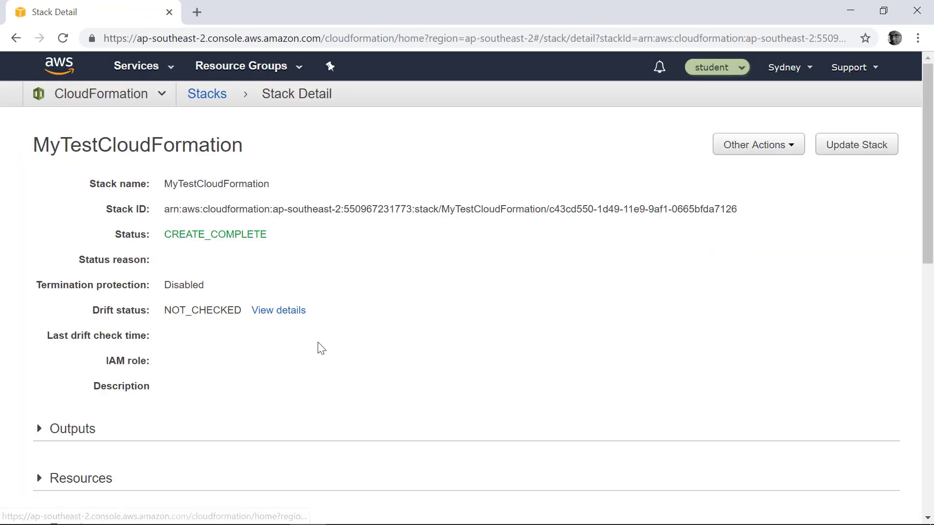
scroll(down, 3)
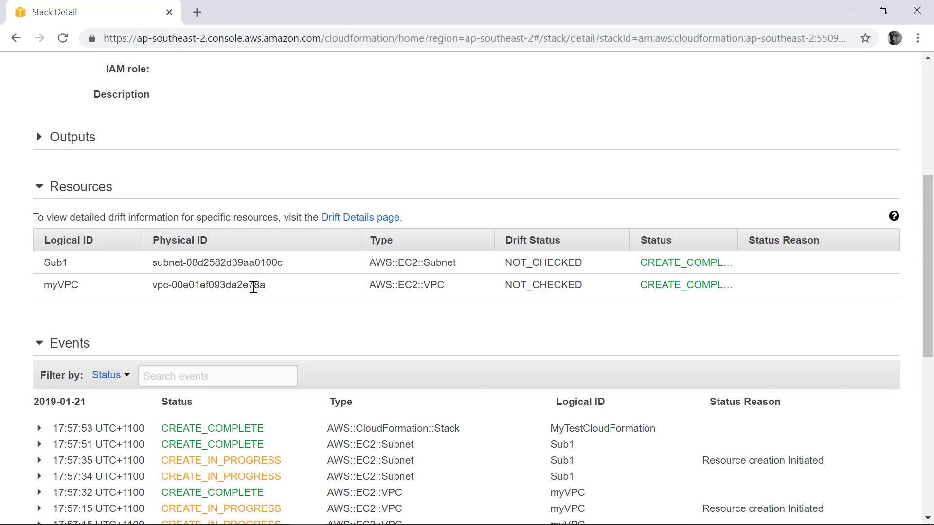
double_click(60, 285)
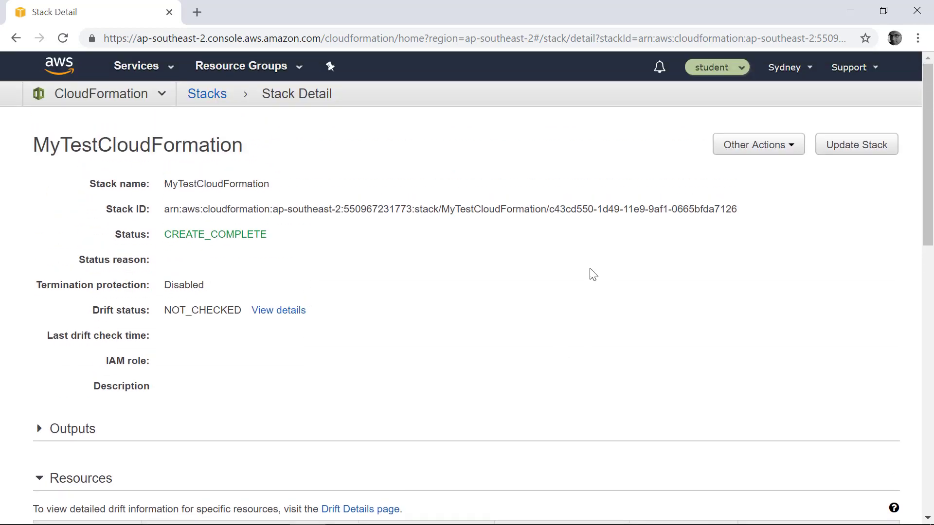
mouse_move(333, 242)
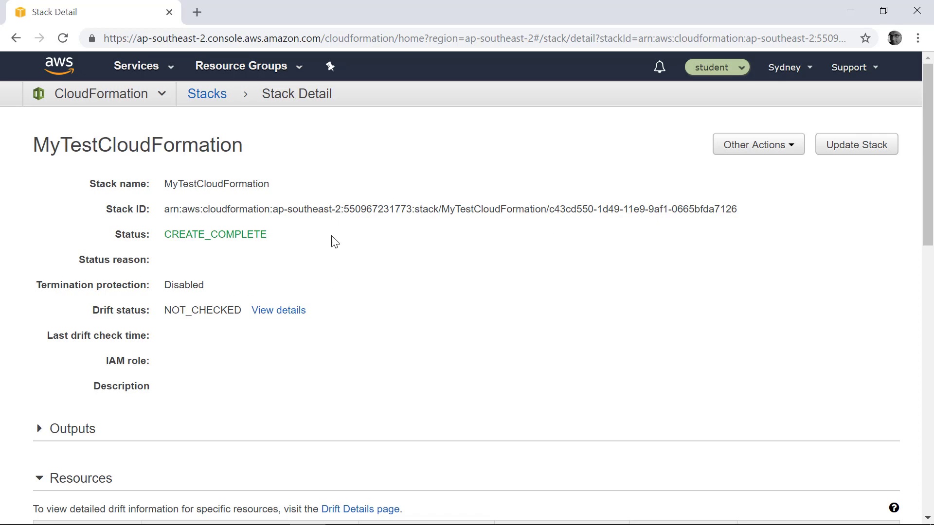
mouse_move(165, 72)
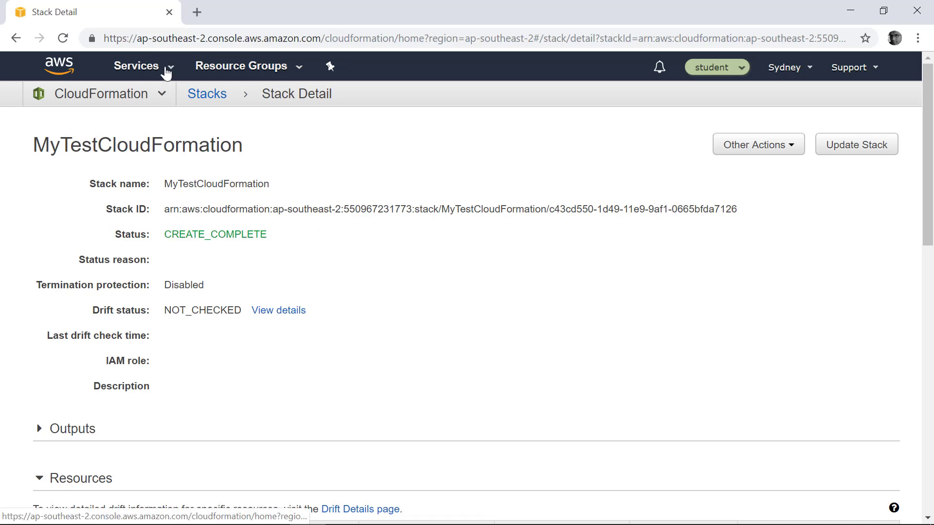
- Select the MyTestCloudFormation VPC under Your VPCs, then open CloudFormation in a new tab
click(137, 66)
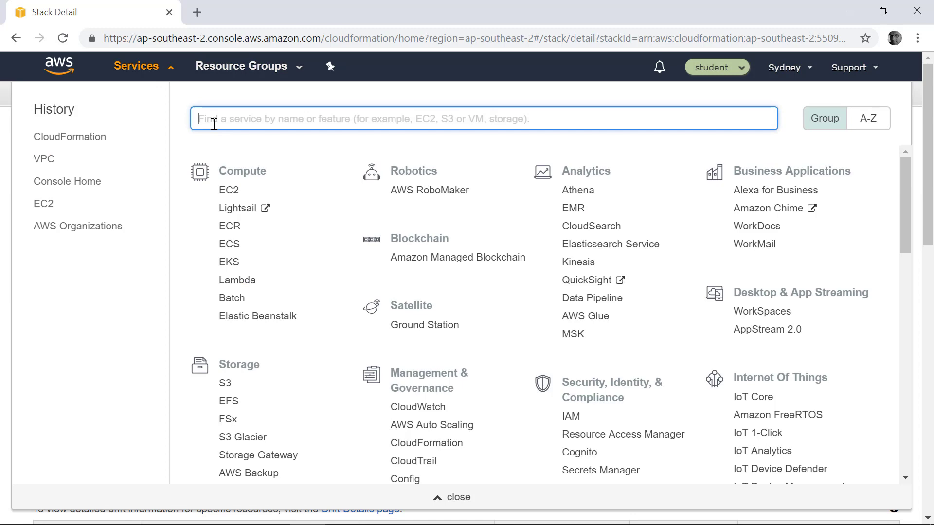
text(vpc)
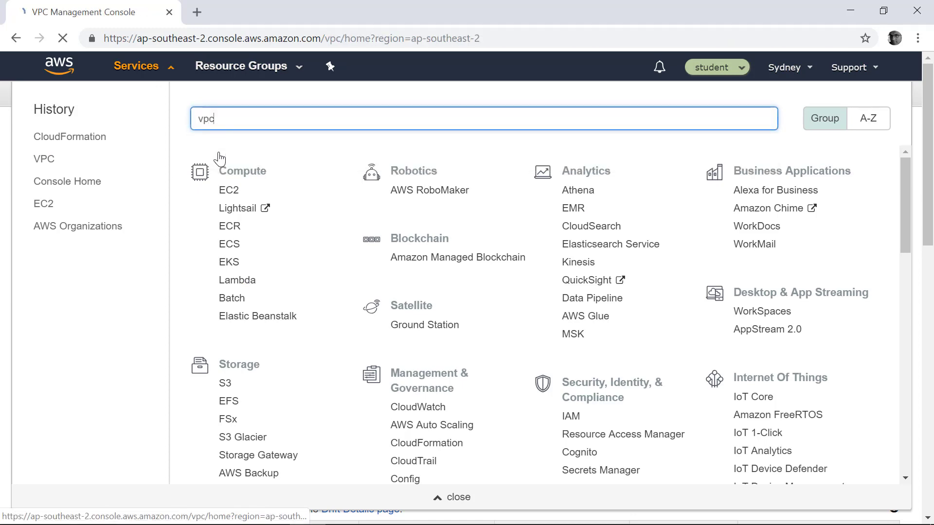
click(44, 159)
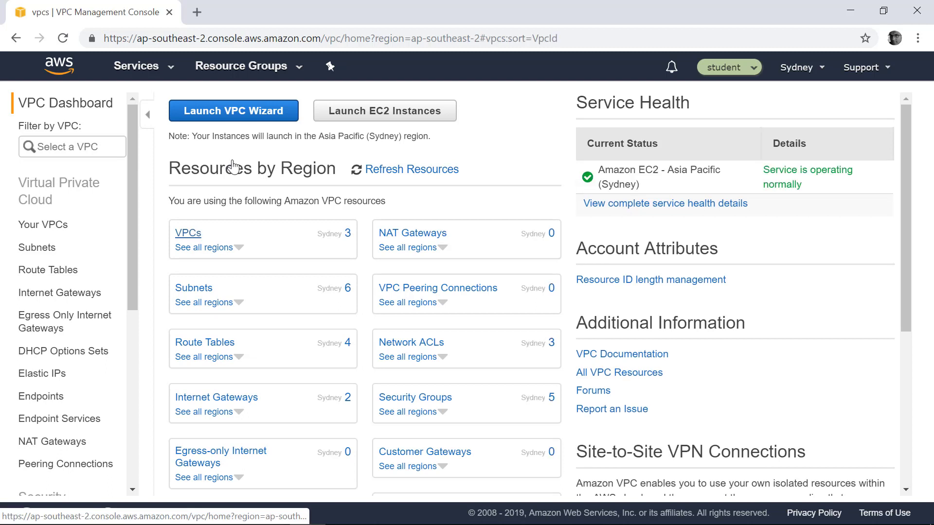
click(43, 224)
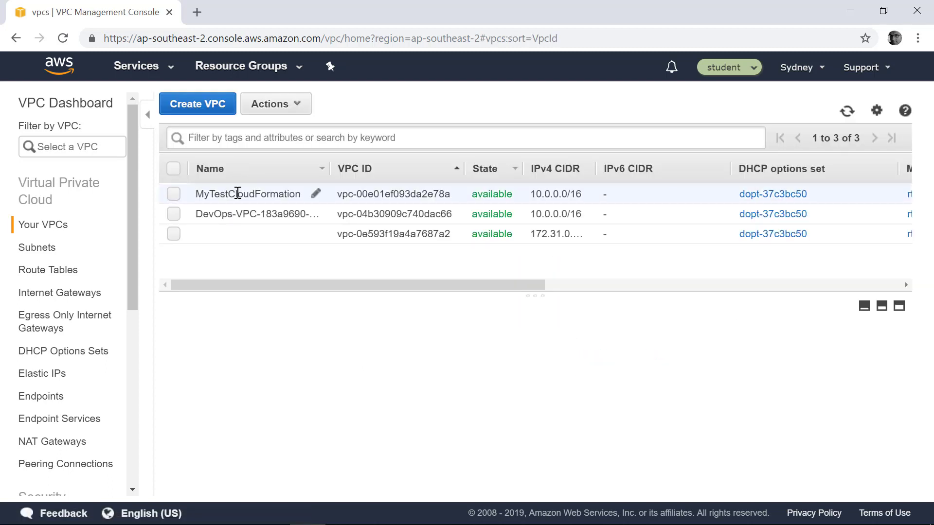
click(173, 194)
text(c)
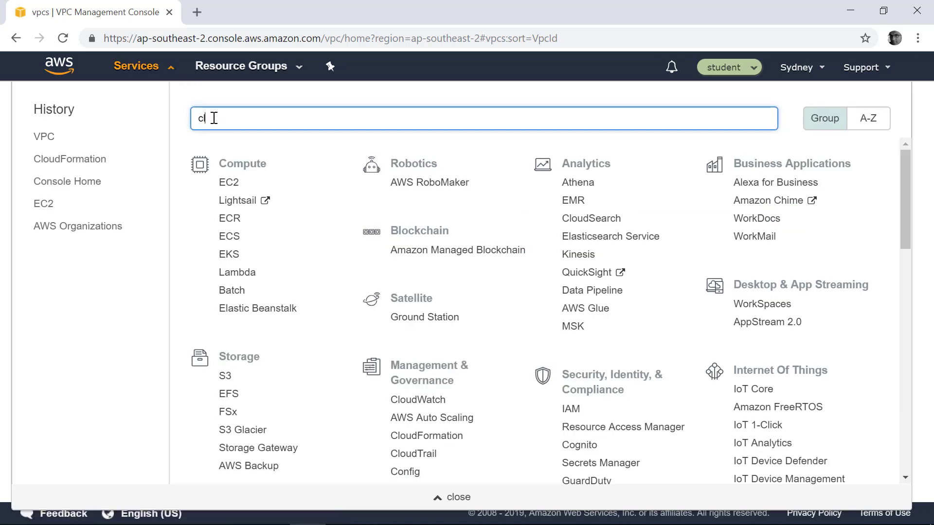
text(loud)
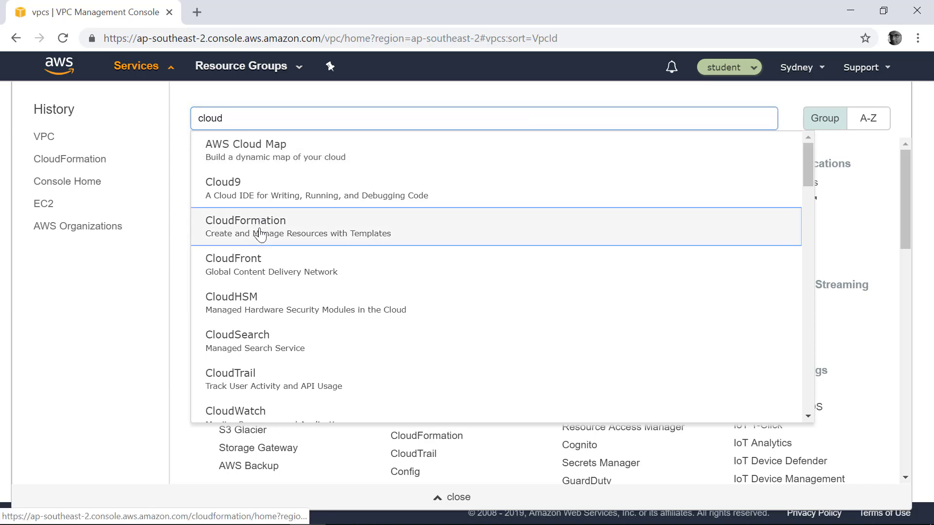
click(245, 221)
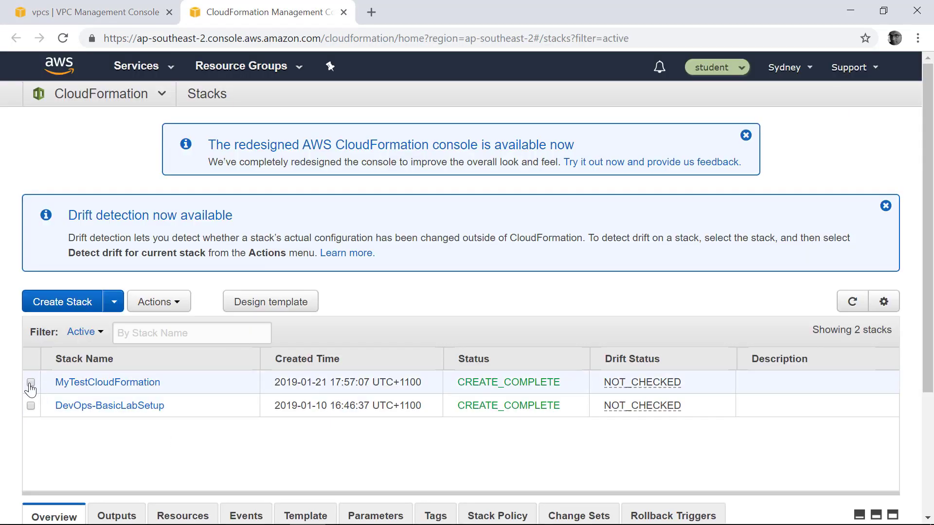
- Select the MyTestCloudFormation stack and return to the VPC console tab
click(30, 382)
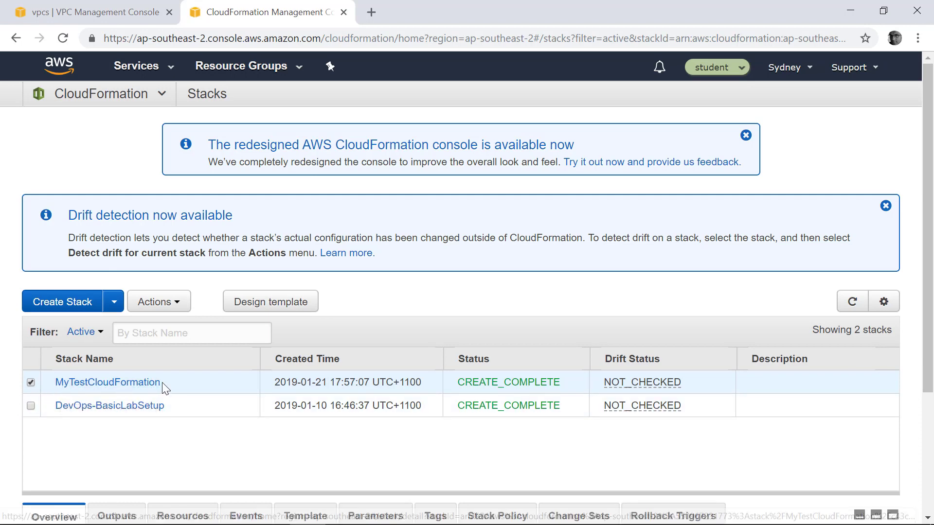
click(159, 301)
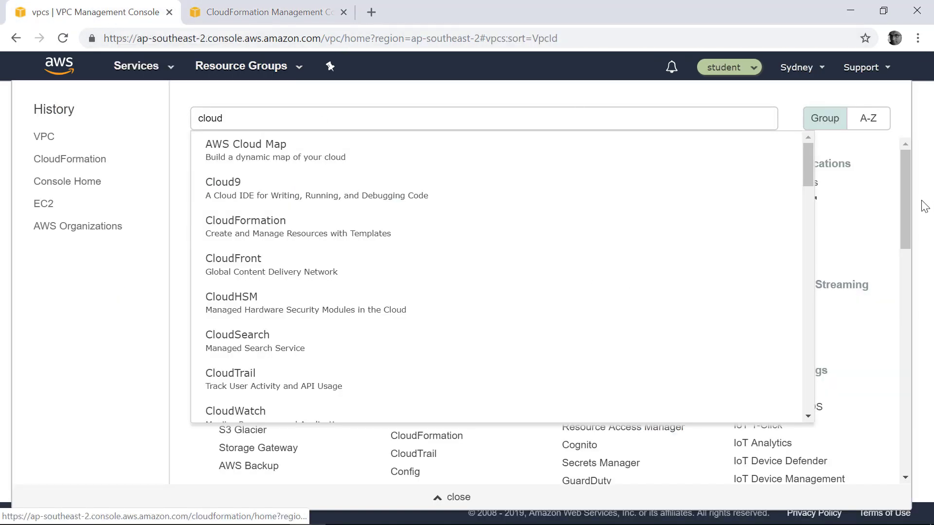
- Refresh Your VPCs and Subnets to confirm the stack's VPC and subnet are gone
click(458, 497)
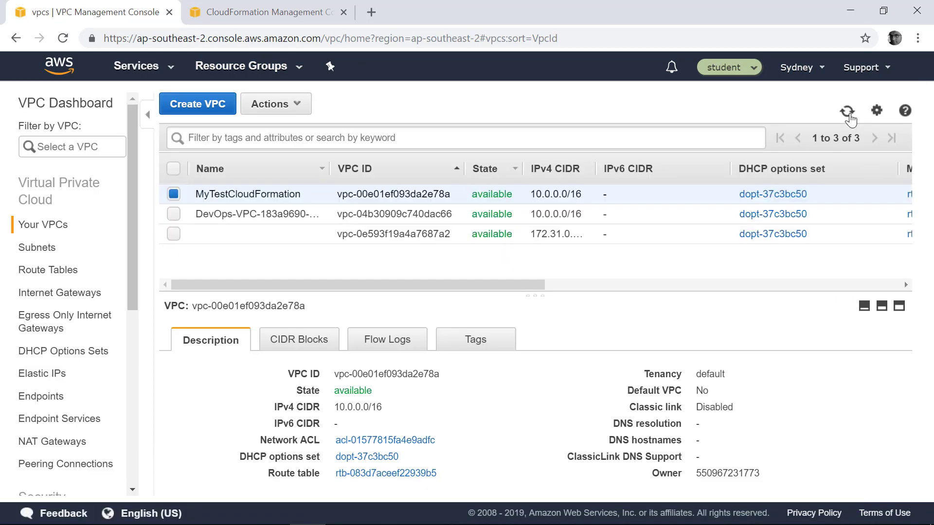
click(847, 110)
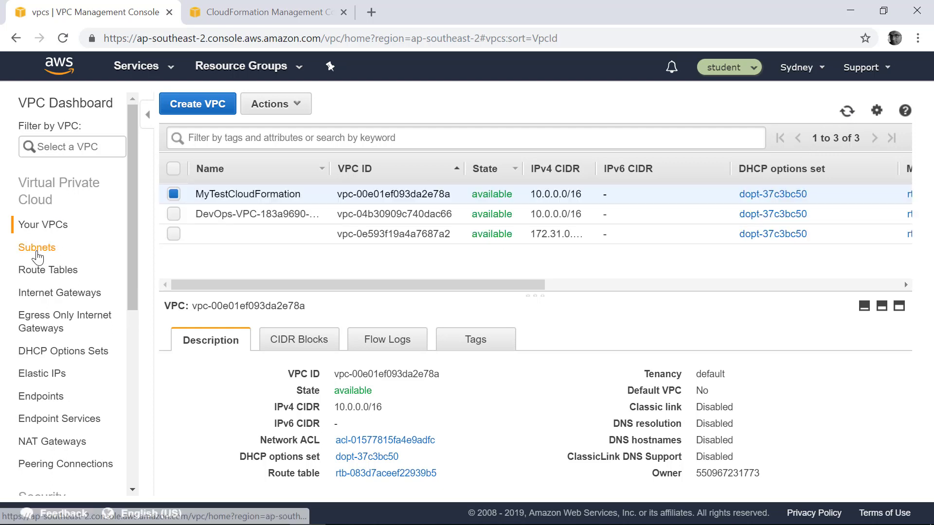
click(37, 248)
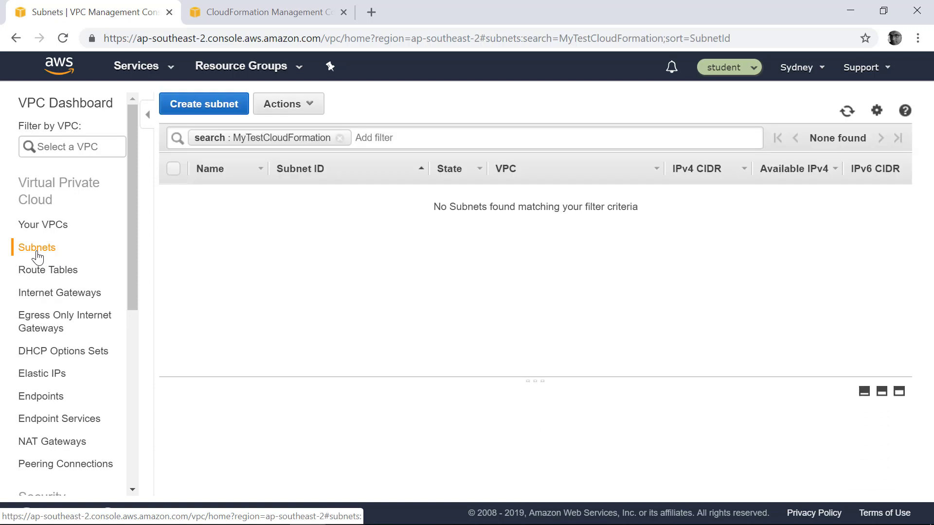
click(44, 224)
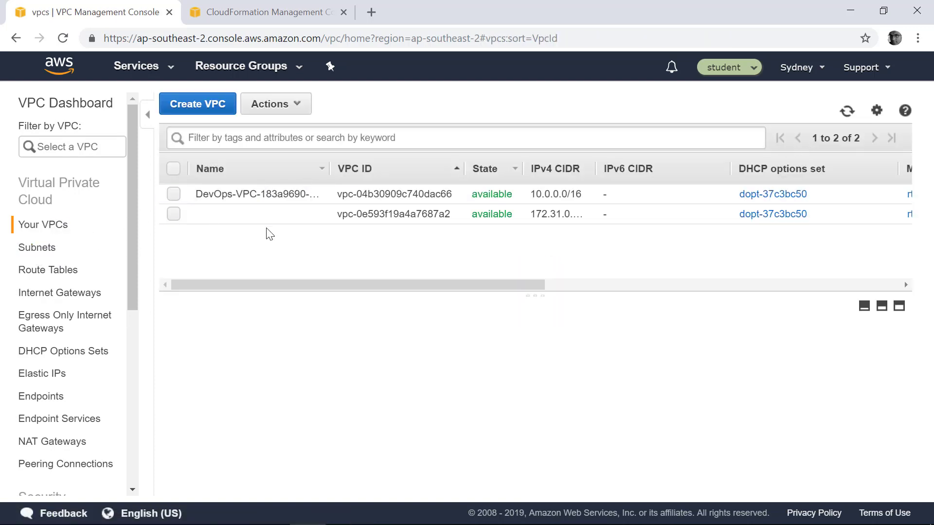
click(264, 12)
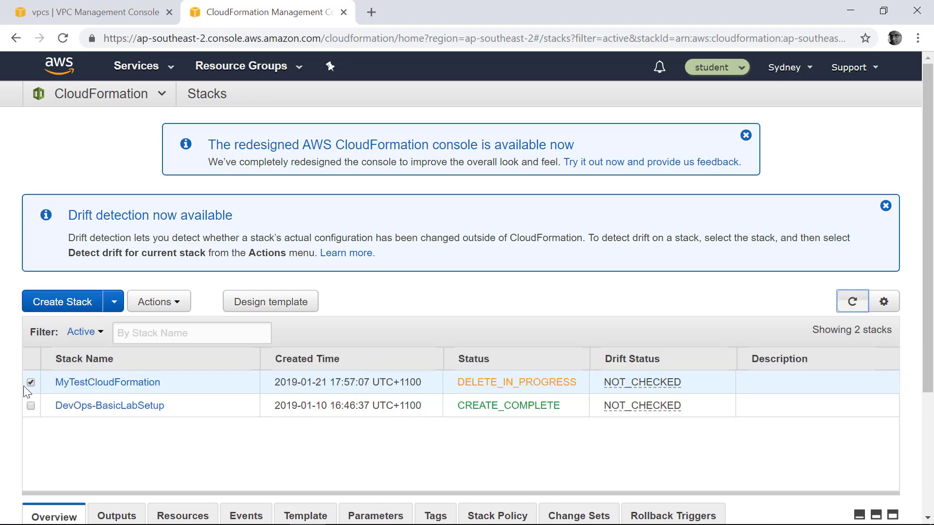
- Refresh the stack list and filter to Deleted, showing MyTestCloudFormation as DELETE_COMPLETE
click(852, 301)
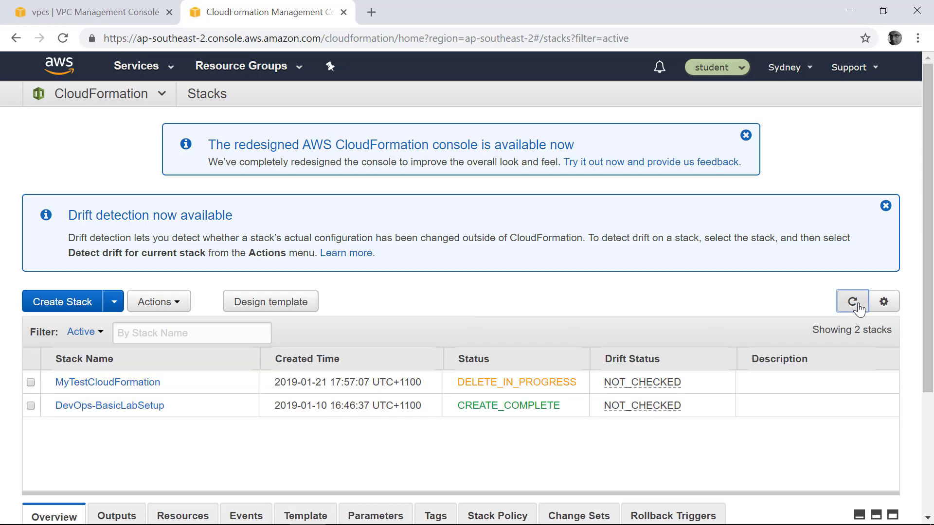
click(853, 301)
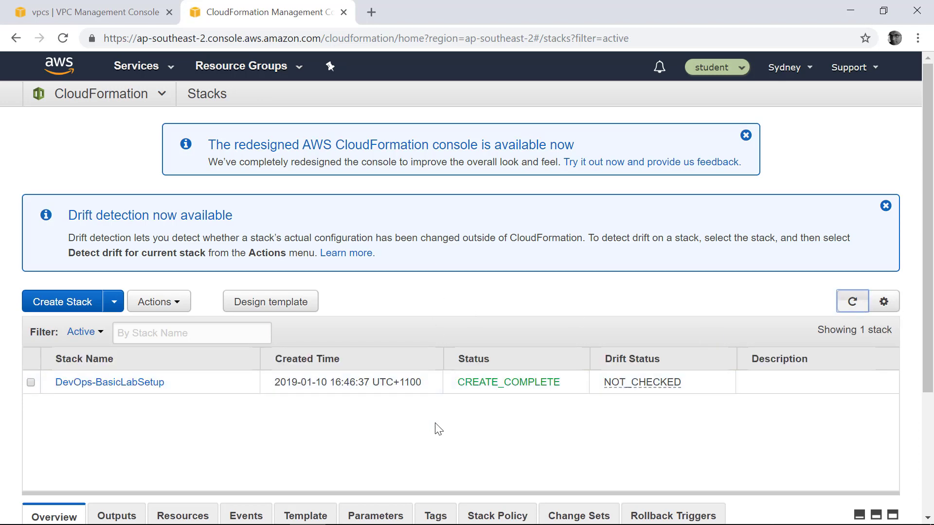
mouse_move(29, 411)
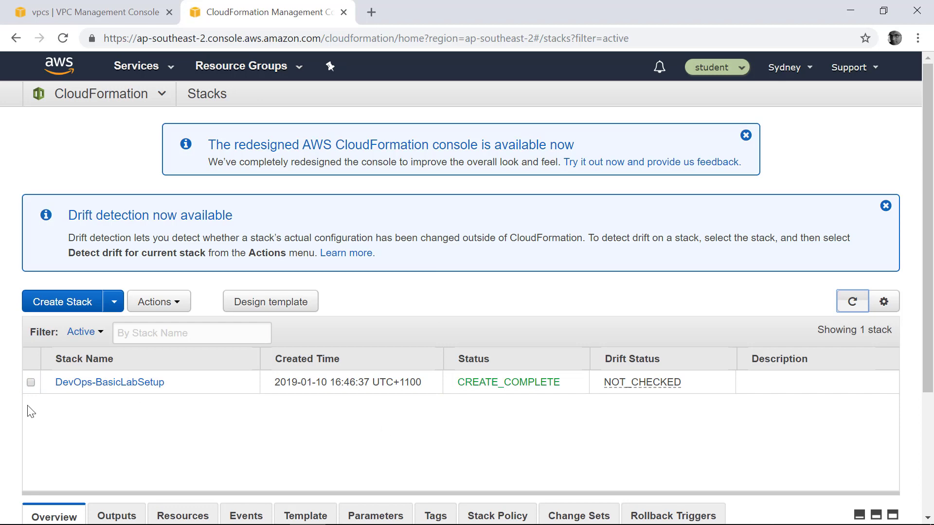
mouse_move(634, 426)
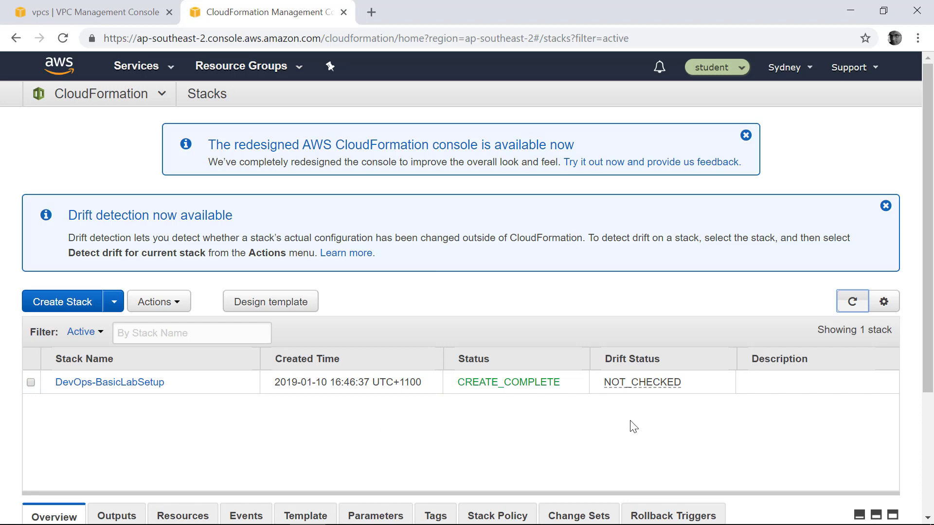
click(86, 332)
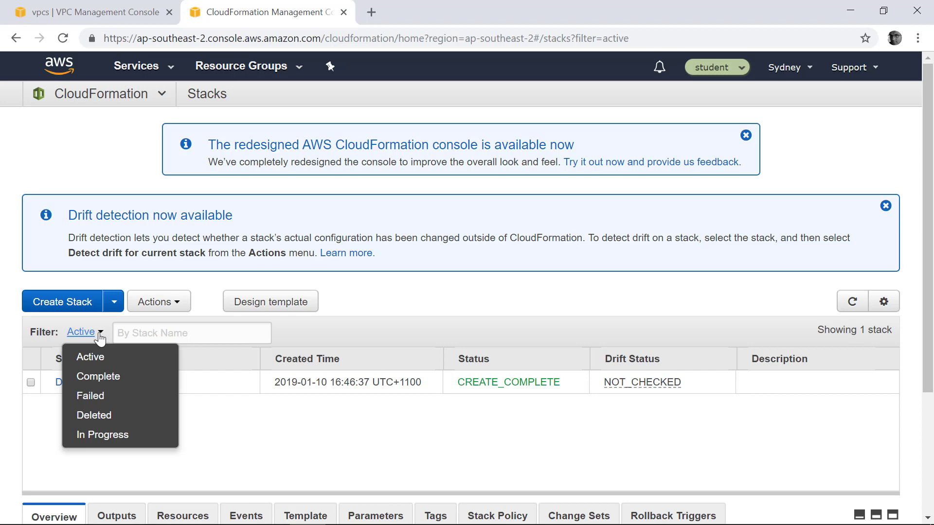
click(94, 415)
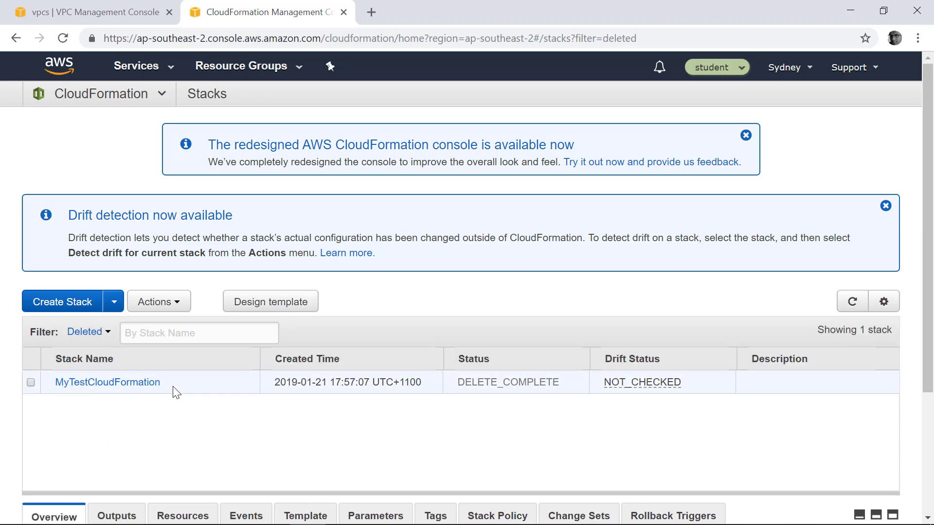
mouse_move(565, 390)
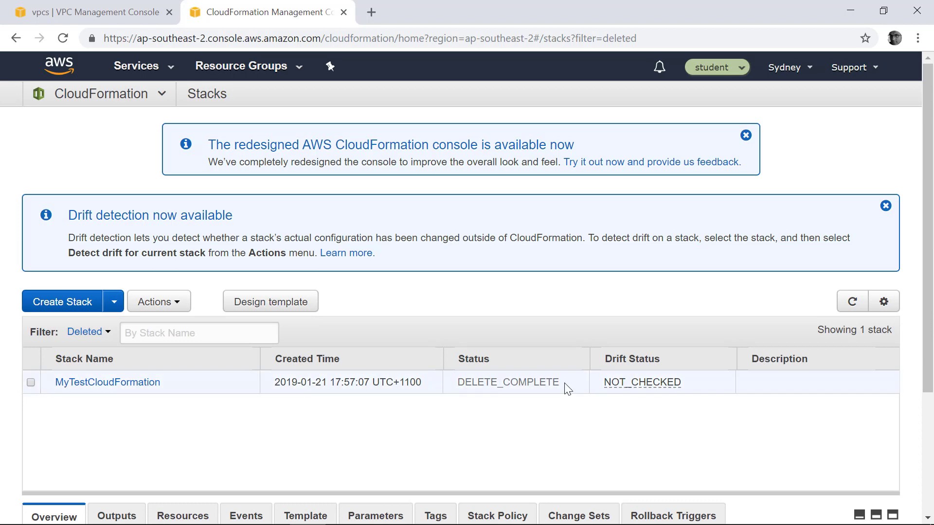